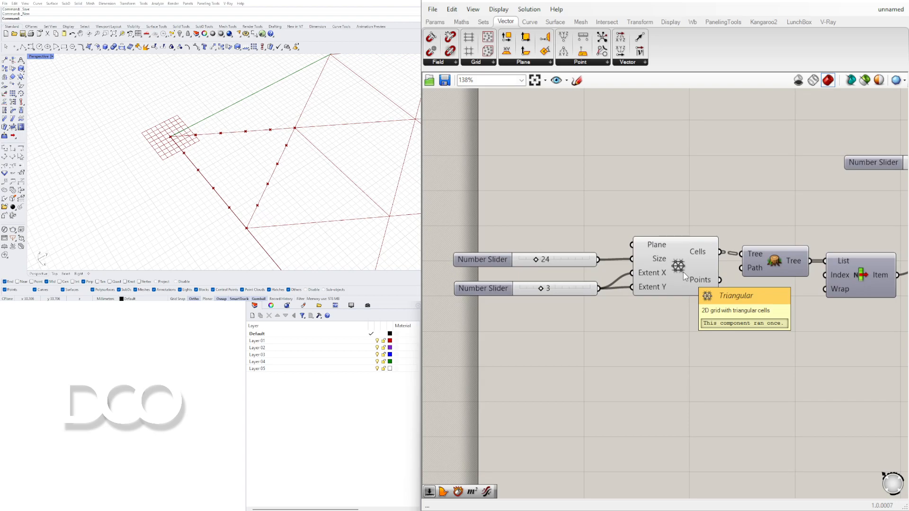
{"action": "mouse_move", "coordinate": [671, 288]}
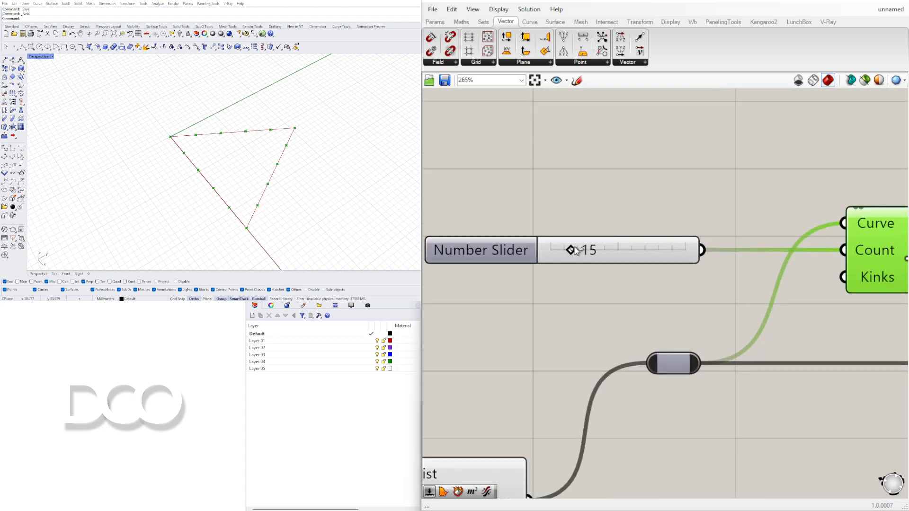
Raise the Divide Curve Count slider from 15 to 48 points on the triangle cell.
{"action": "left_click_drag", "start_coordinate": [571, 250], "coordinate": [623, 250]}
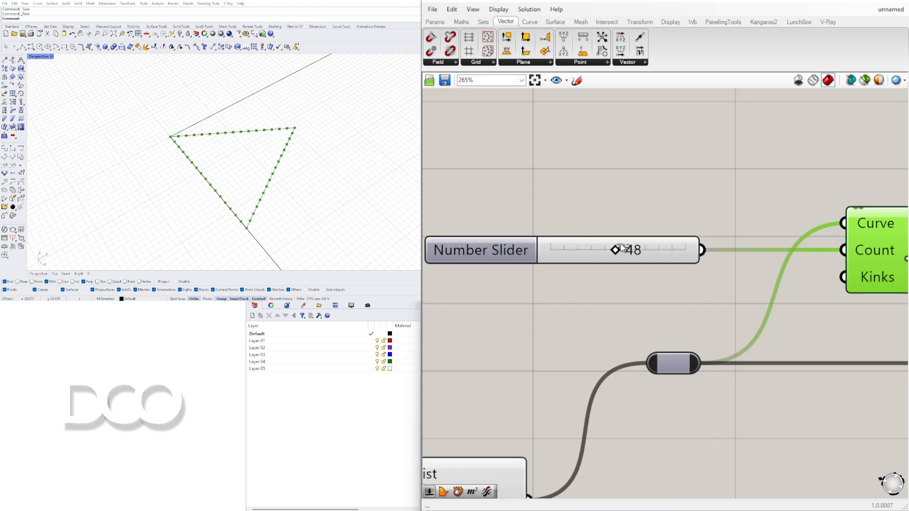
{"action": "left_click_drag", "start_coordinate": [615, 251], "coordinate": [696, 250]}
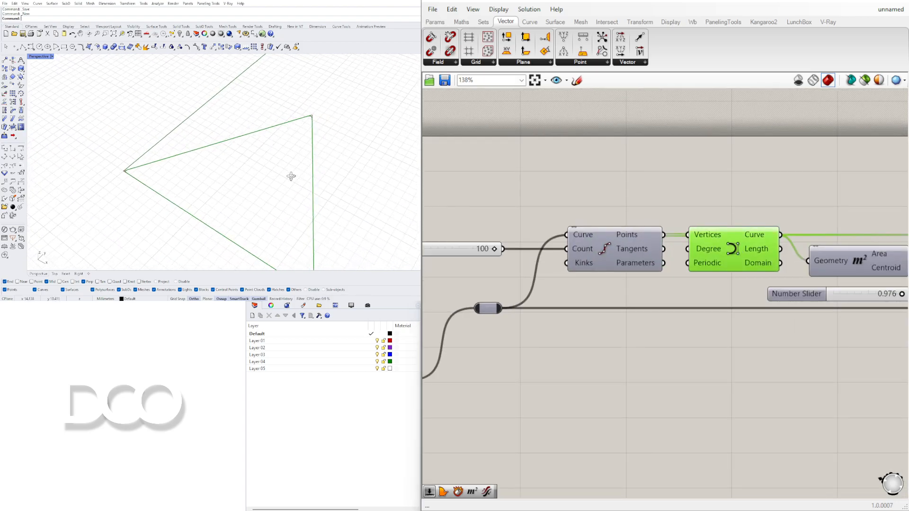
Use the Periodic input options, then sweep the division count between 0 and 50 to compare shapes.
{"action": "scroll", "scroll_direction": "down", "scroll_amount": 3}
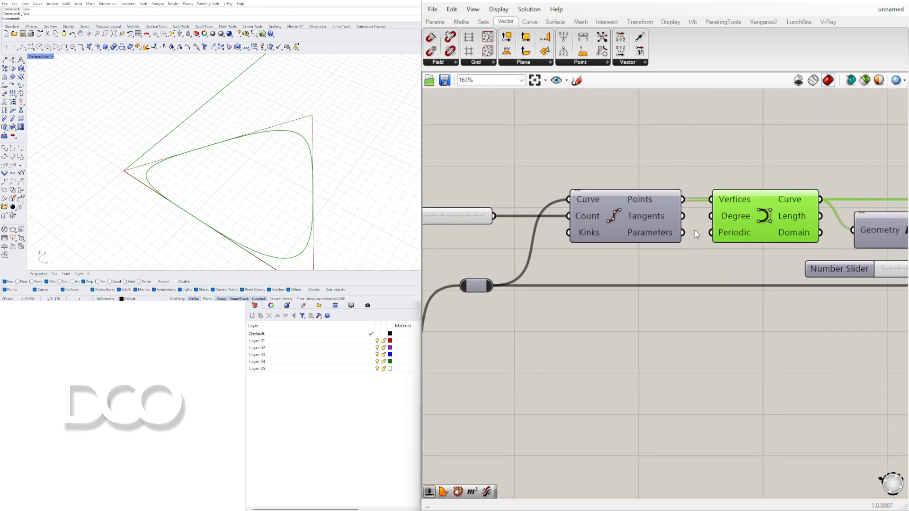
{"action": "right_click", "coordinate": [734, 233]}
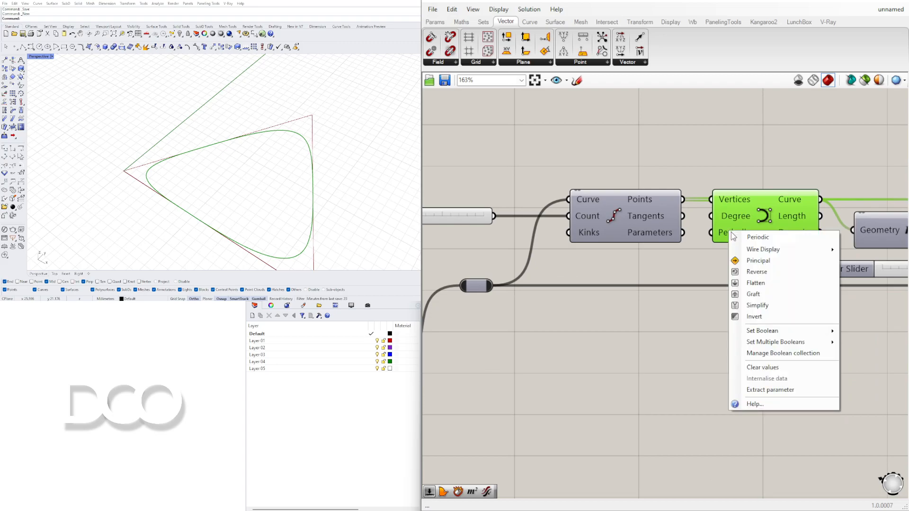
{"action": "mouse_move", "coordinate": [775, 342]}
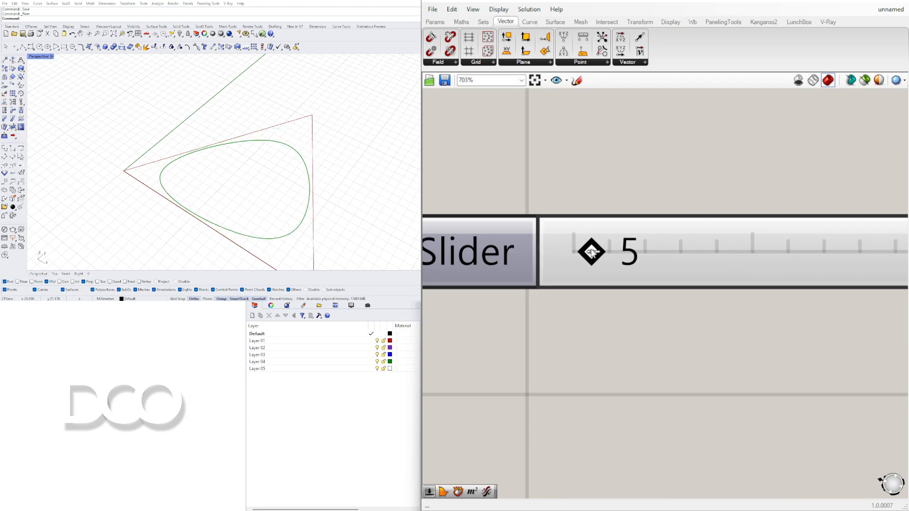
{"action": "left_click_drag", "start_coordinate": [590, 251], "coordinate": [573, 251]}
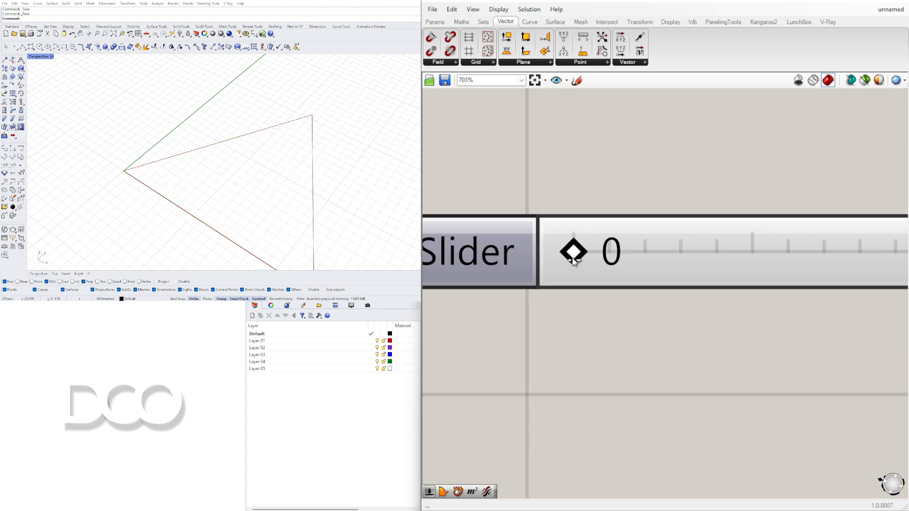
{"action": "left_click_drag", "start_coordinate": [573, 251], "coordinate": [602, 251]}
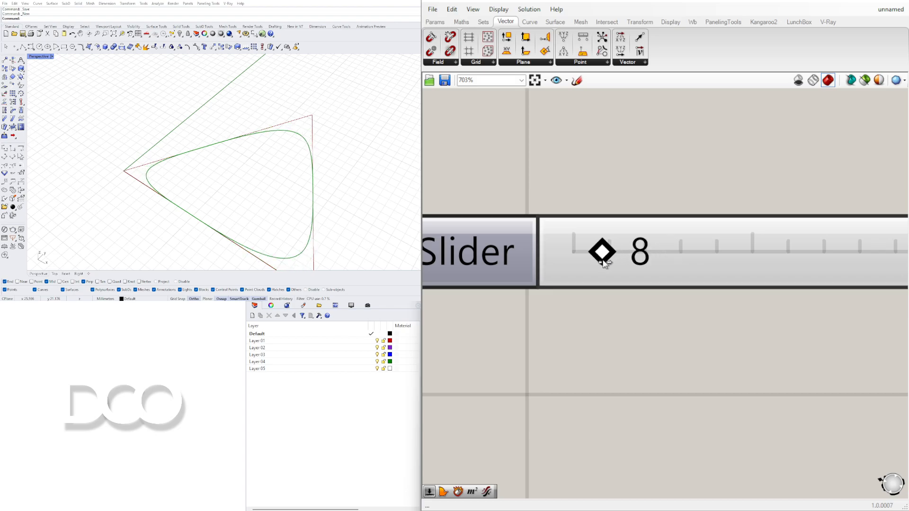
{"action": "left_click_drag", "start_coordinate": [601, 252], "coordinate": [591, 253]}
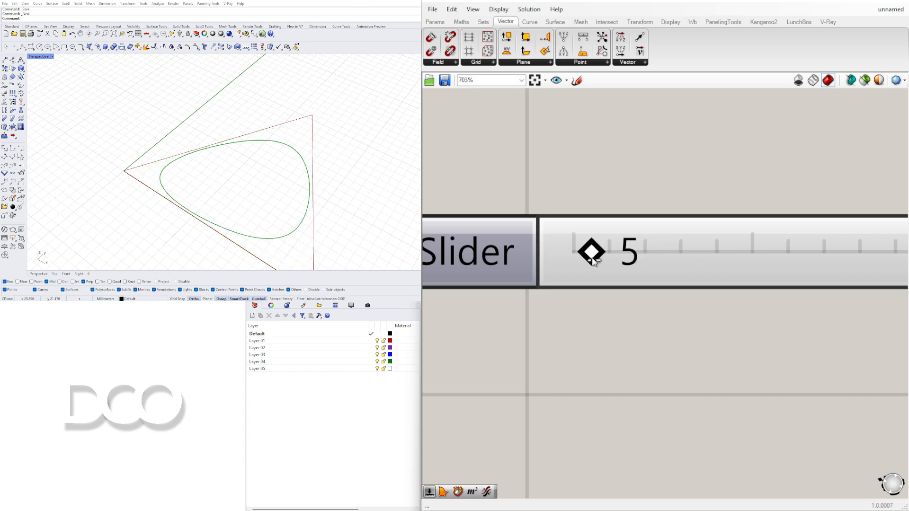
{"action": "left_click_drag", "start_coordinate": [591, 252], "coordinate": [702, 251]}
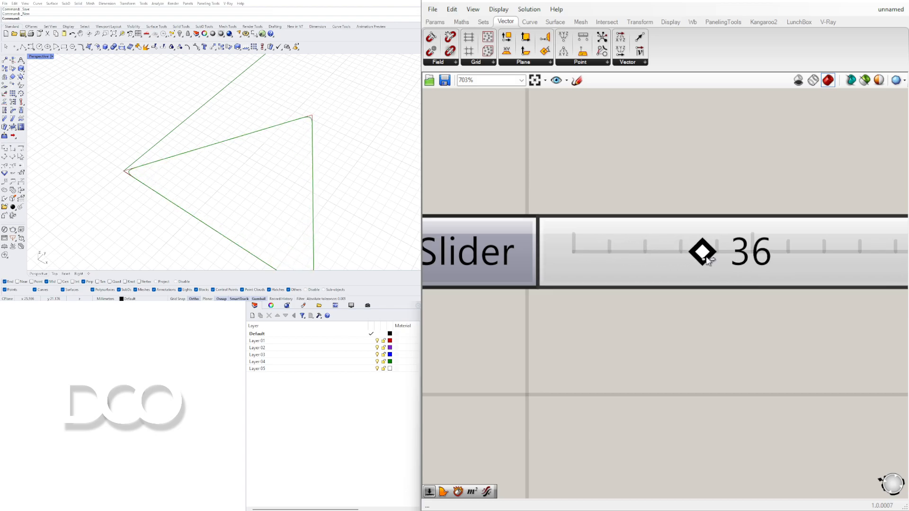
{"action": "left_click_drag", "start_coordinate": [702, 252], "coordinate": [753, 252]}
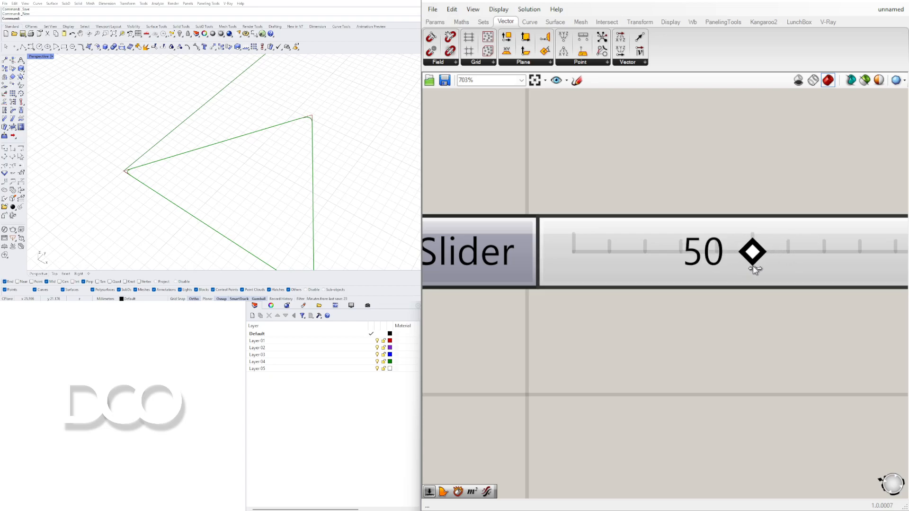
{"action": "left_click_drag", "start_coordinate": [753, 251], "coordinate": [770, 251]}
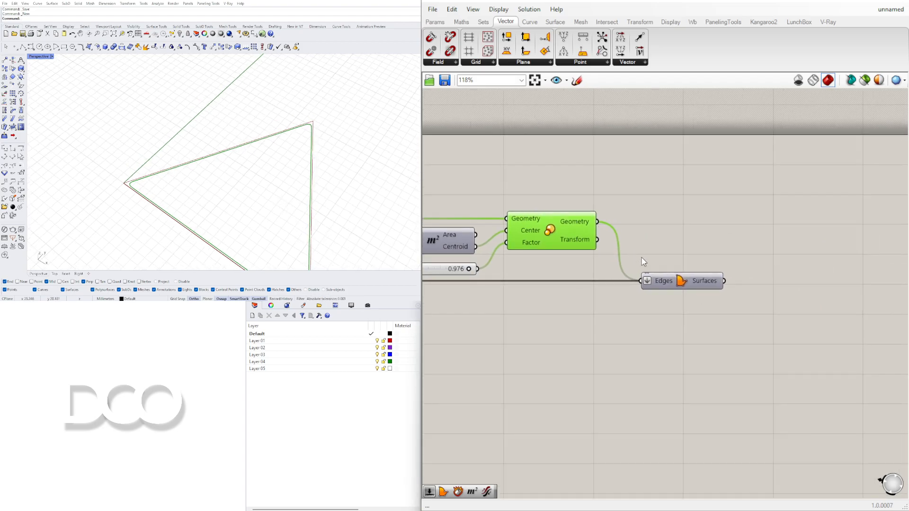
Set the Triangular grid Extent slider from 3 to 10.
{"action": "scroll", "scroll_direction": "down", "scroll_amount": 3}
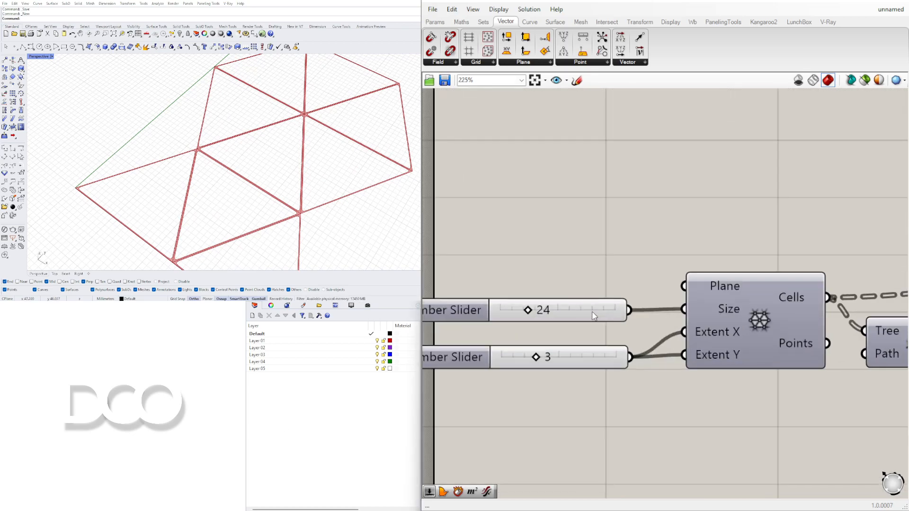
{"action": "left_click_drag", "start_coordinate": [537, 357], "coordinate": [603, 357]}
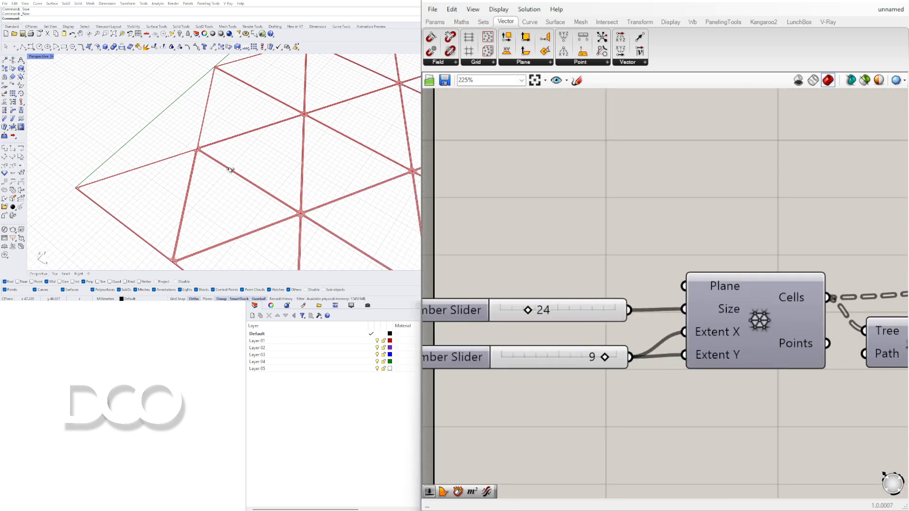
{"action": "left_click_drag", "start_coordinate": [585, 358], "coordinate": [603, 357]}
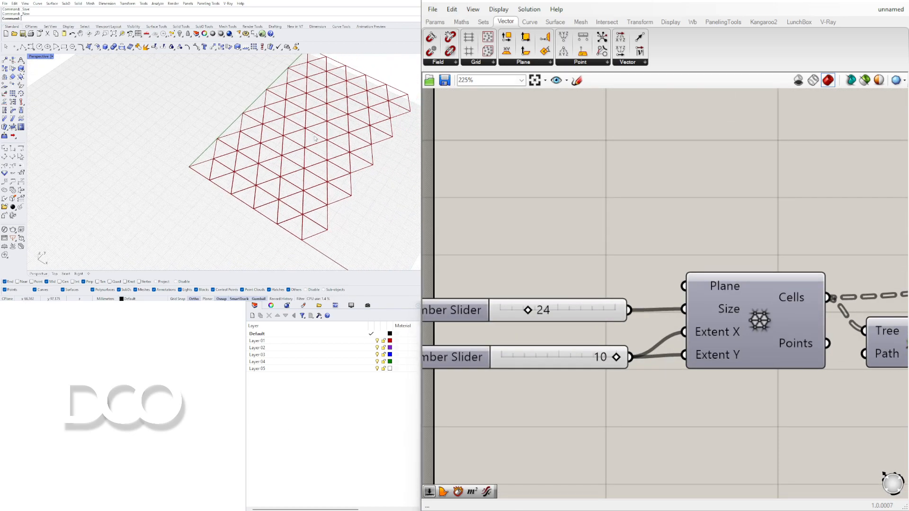
Adjust the Scale factor slider to about 0.967.
{"action": "scroll", "scroll_direction": "down", "scroll_amount": 3}
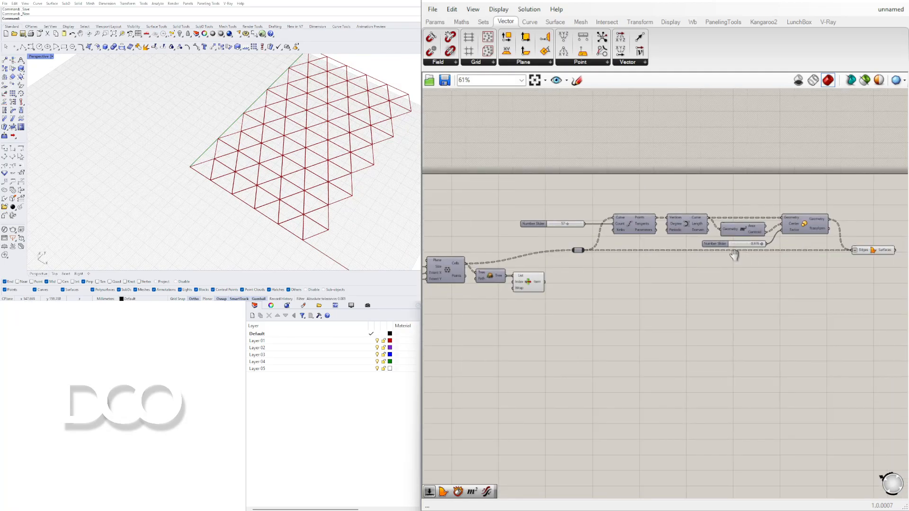
{"action": "scroll", "scroll_direction": "down", "scroll_amount": 3}
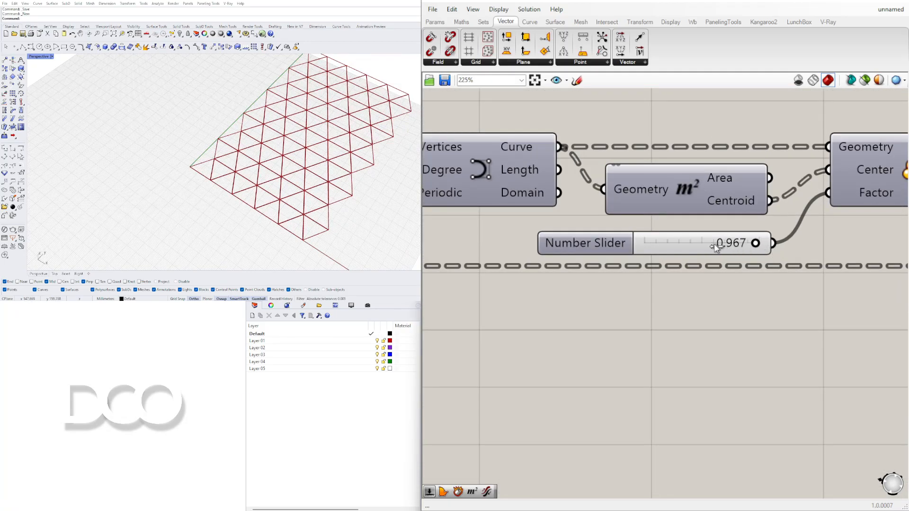
{"action": "left_click_drag", "start_coordinate": [754, 243], "coordinate": [712, 243]}
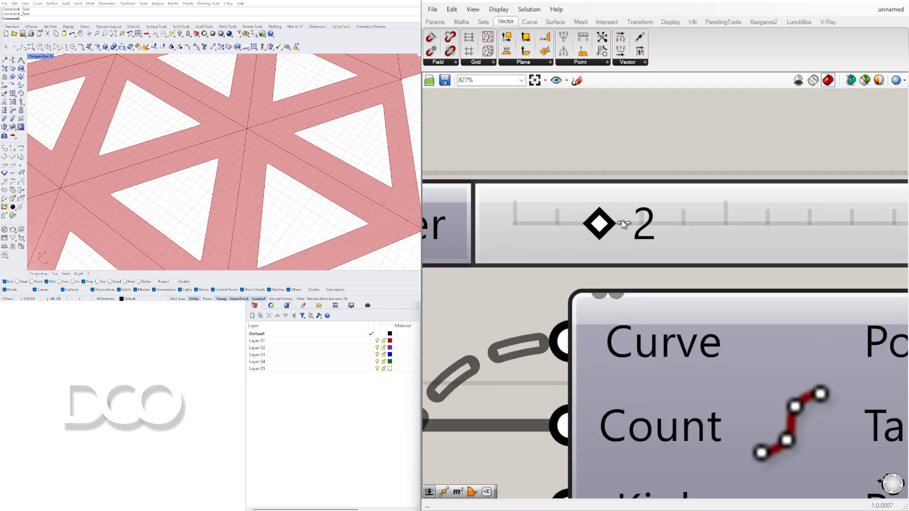
Adjust the Degree slider and lower the cell Scale factor to 0.577.
{"action": "left_click_drag", "start_coordinate": [600, 225], "coordinate": [682, 225]}
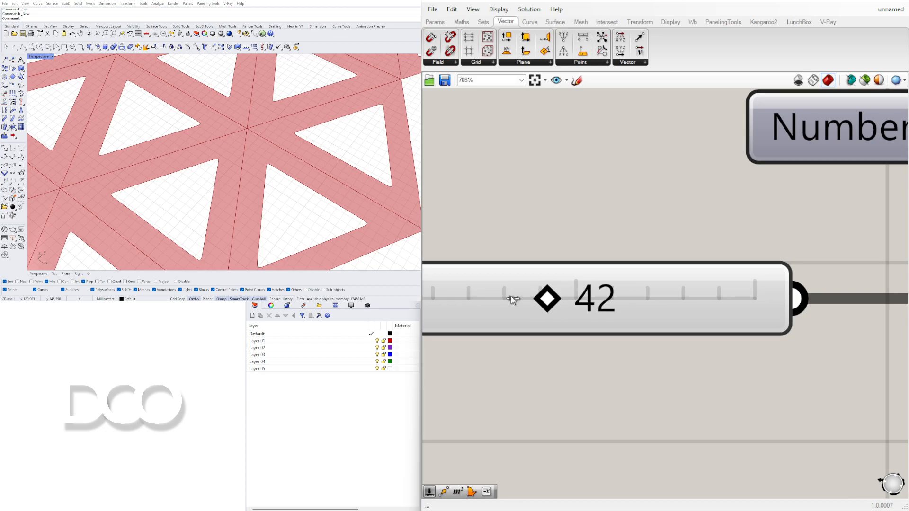
{"action": "left_click_drag", "start_coordinate": [545, 299], "coordinate": [493, 299]}
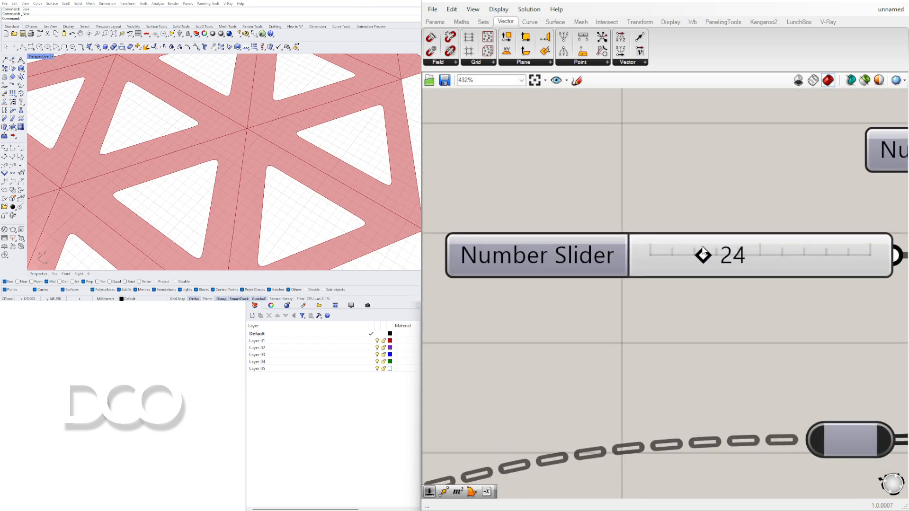
{"action": "left_click_drag", "start_coordinate": [702, 256], "coordinate": [667, 255]}
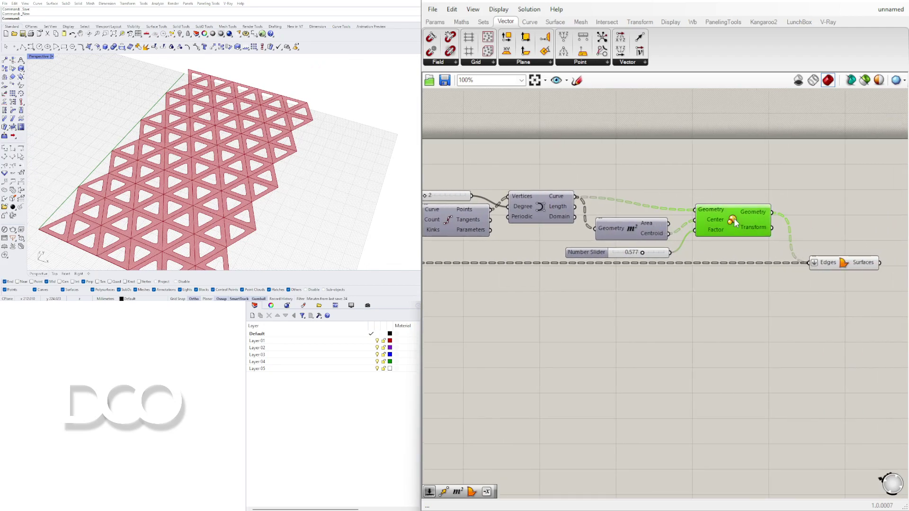
{"action": "scroll", "scroll_direction": "down", "scroll_amount": 3}
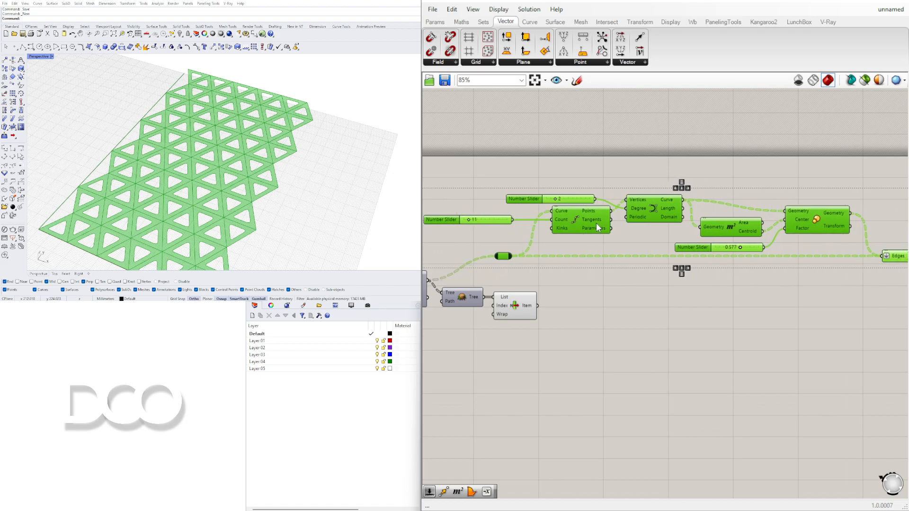
{"action": "right_click", "coordinate": [645, 200]}
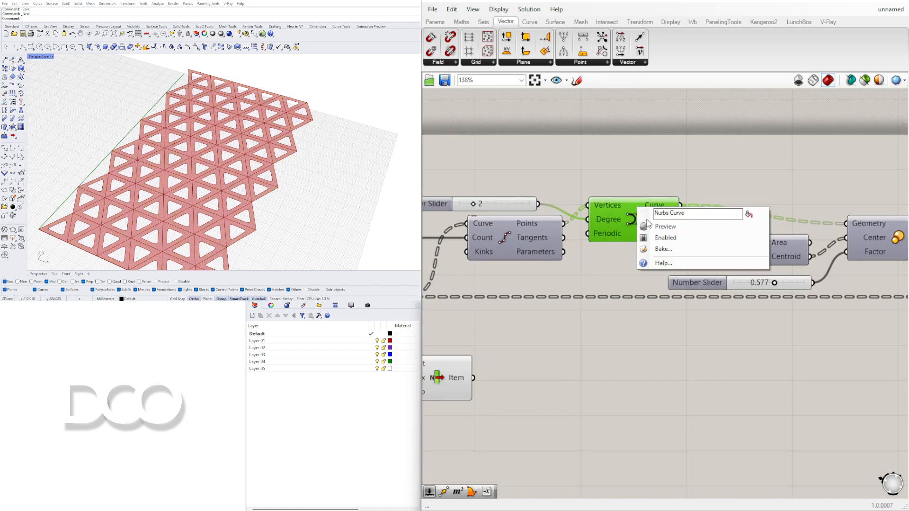
{"action": "left_click", "coordinate": [595, 180]}
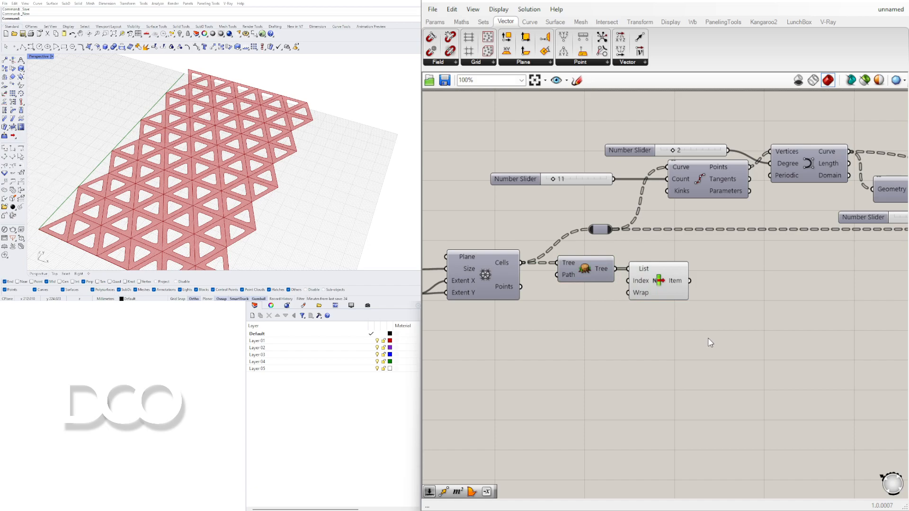
{"action": "scroll", "scroll_direction": "down", "scroll_amount": 3}
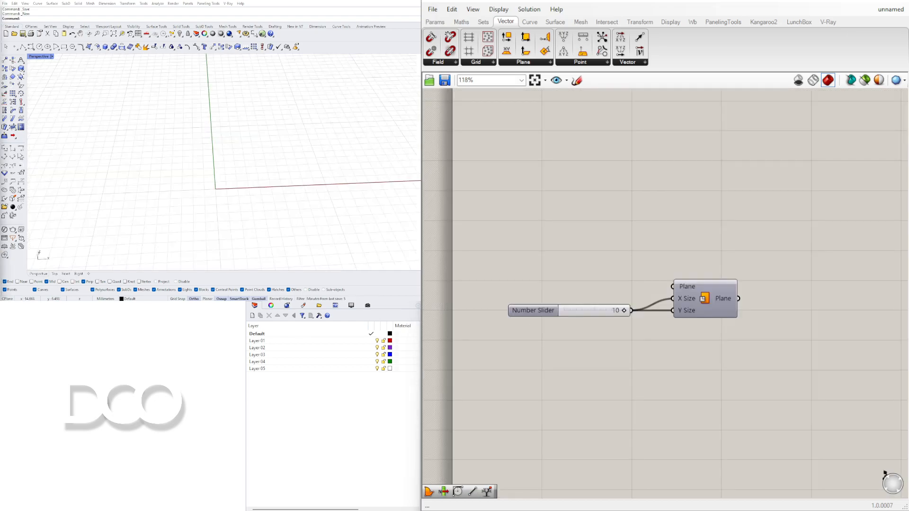
{"action": "mouse_move", "coordinate": [283, 142]}
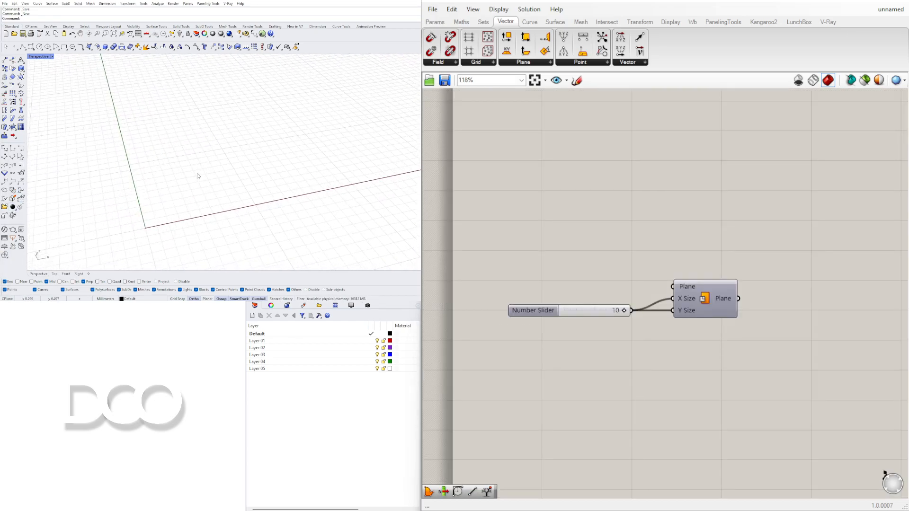
Add Populate Geometry beside the plane surface, with a Number Slider set to 15.
{"action": "left_click", "coordinate": [718, 299]}
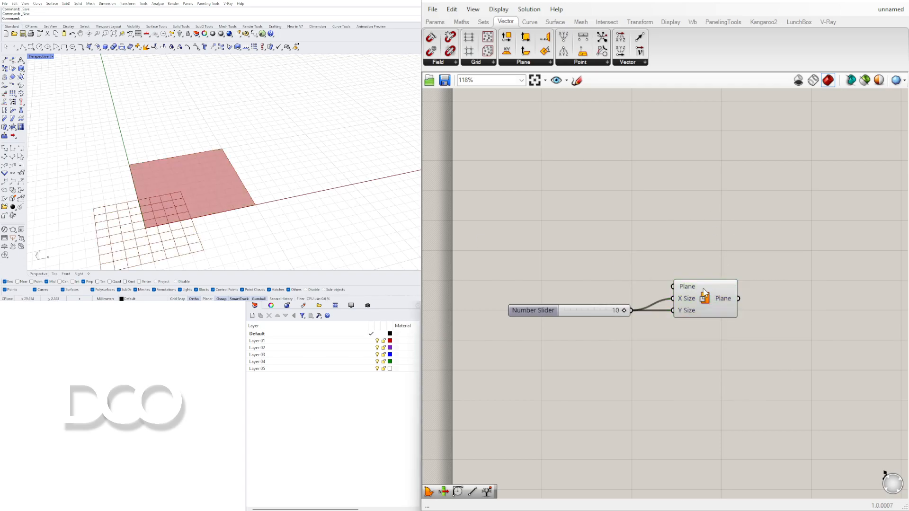
{"action": "left_click", "coordinate": [705, 298]}
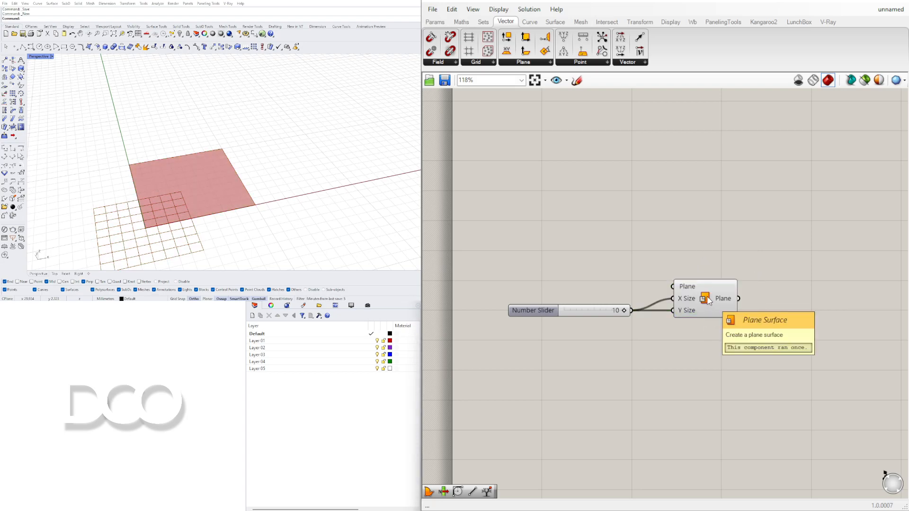
{"action": "left_click", "coordinate": [702, 299]}
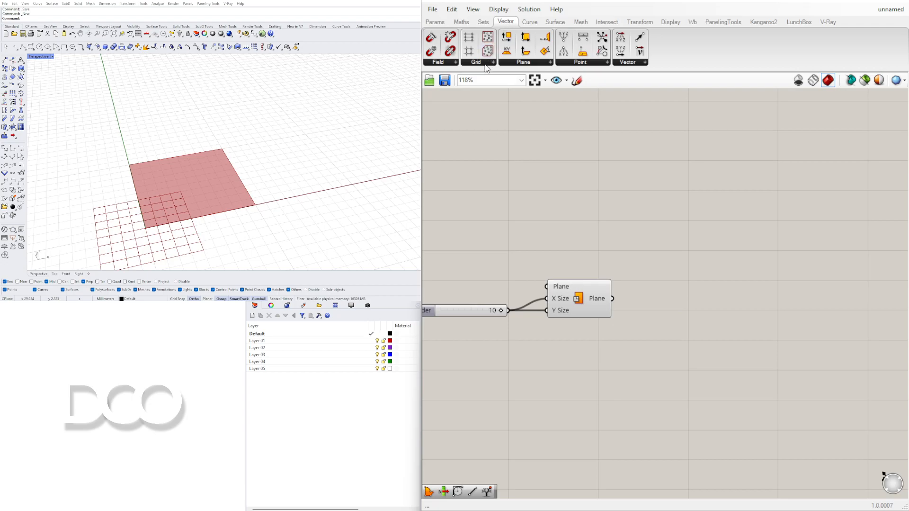
{"action": "mouse_move", "coordinate": [710, 317]}
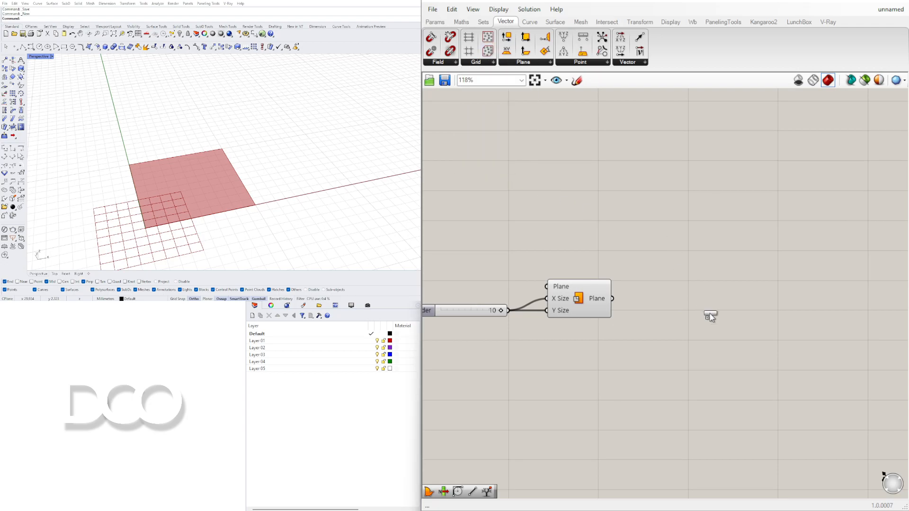
{"action": "double_click", "coordinate": [711, 317]}
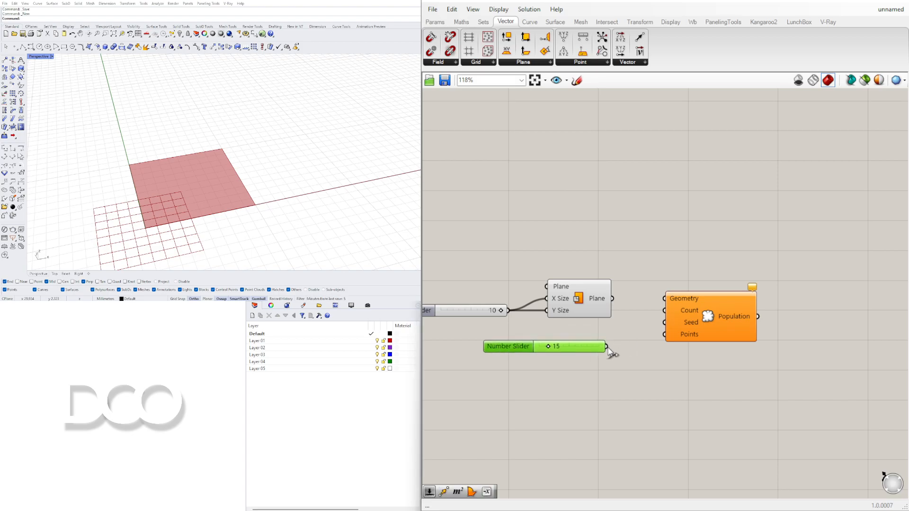
{"action": "left_click_drag", "start_coordinate": [607, 346], "coordinate": [664, 310]}
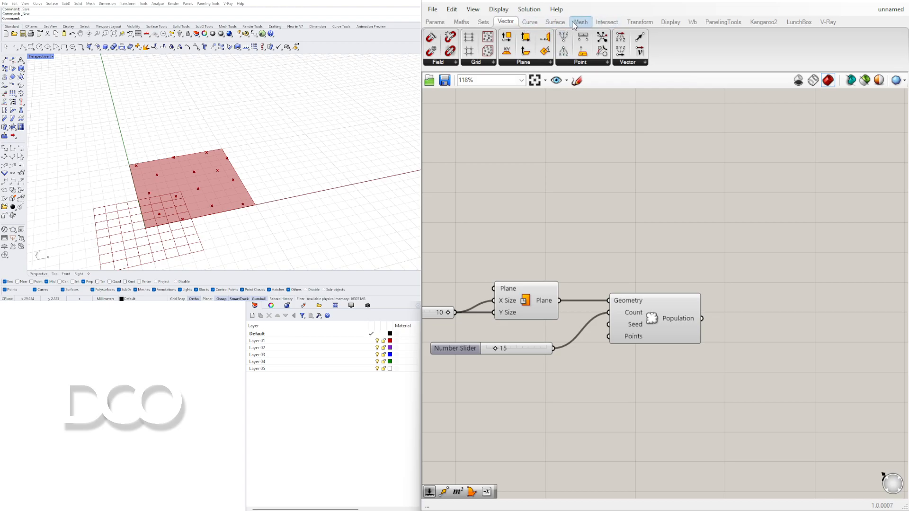
Add a Voronoi component from Mesh > Triangulation and a Split Brep Multiple component.
{"action": "left_click", "coordinate": [581, 22]}
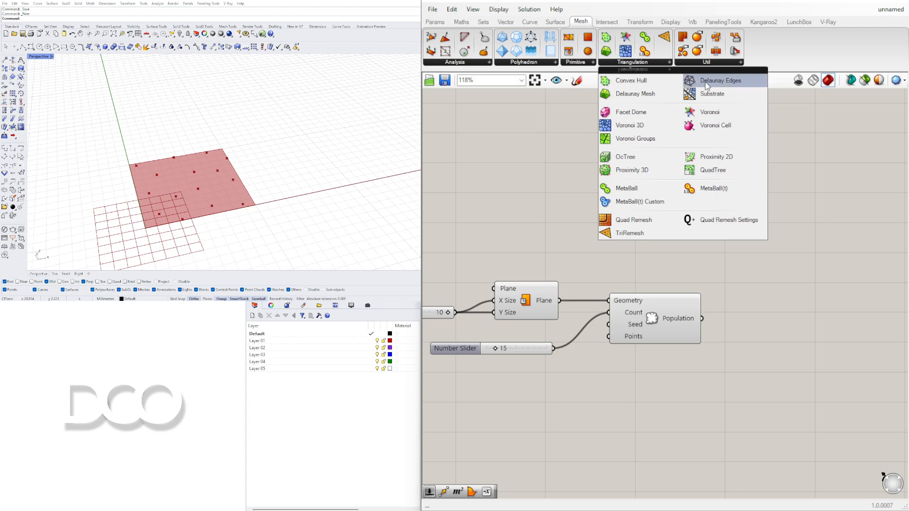
{"action": "left_click", "coordinate": [728, 219]}
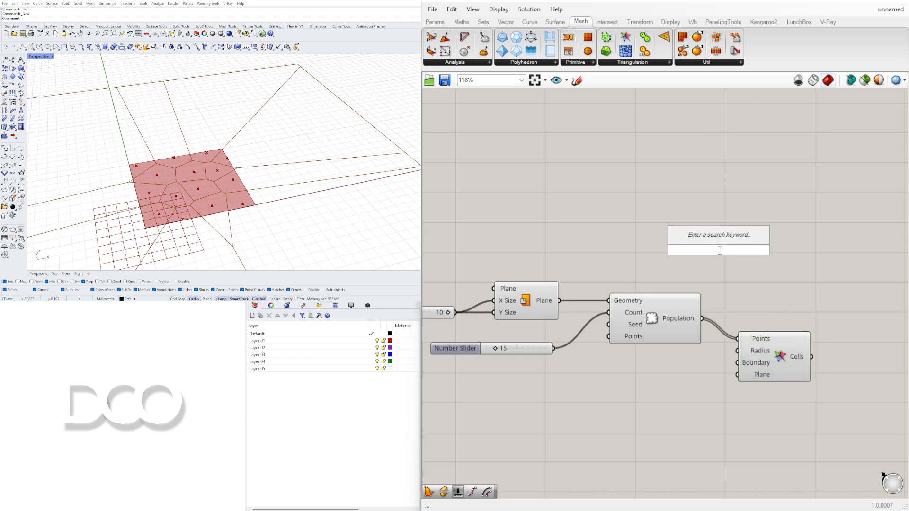
{"action": "type", "text": "SPLI"}
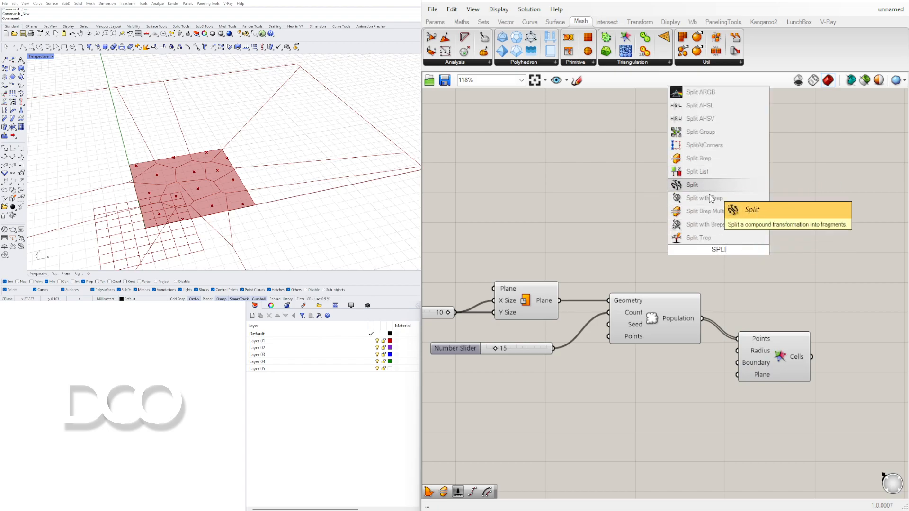
{"action": "mouse_move", "coordinate": [709, 211]}
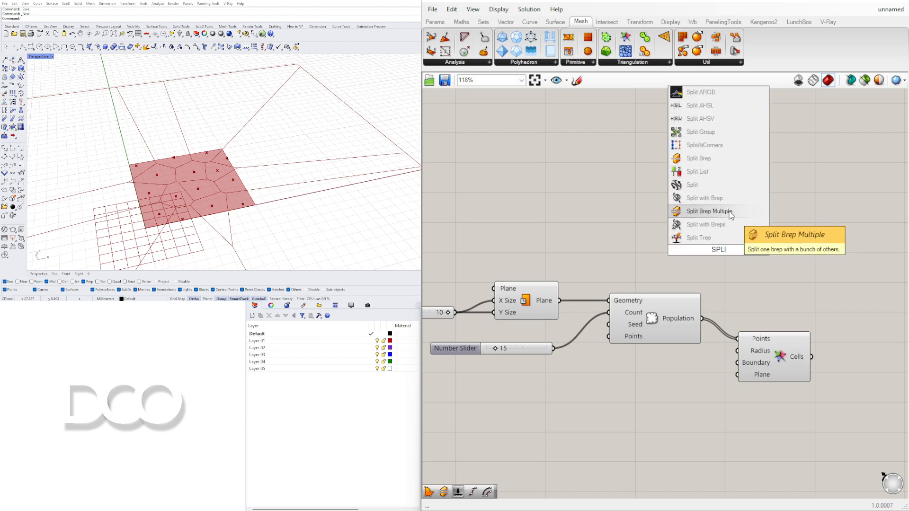
{"action": "left_click", "coordinate": [709, 211]}
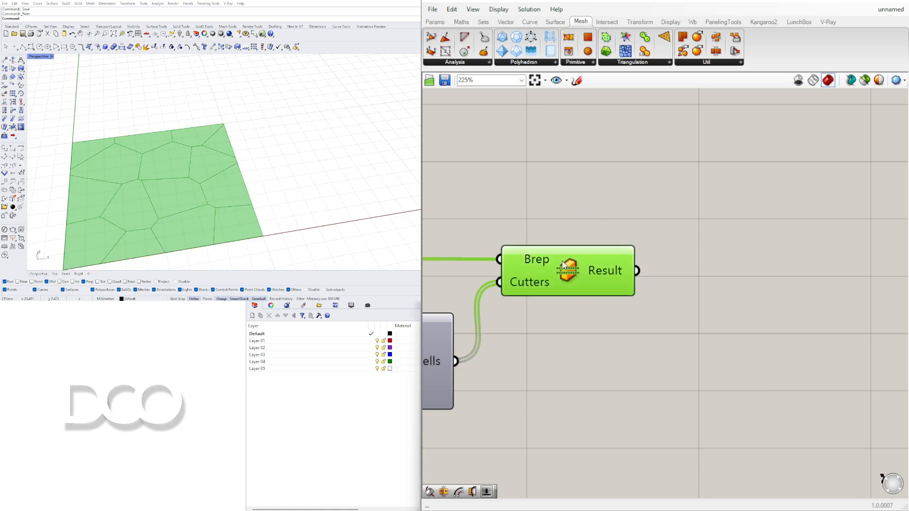
Add Deconstruct Brep and a List Item on the Split Brep Multiple result.
{"action": "left_click", "coordinate": [828, 80]}
{"action": "type", "text": "DEC"}
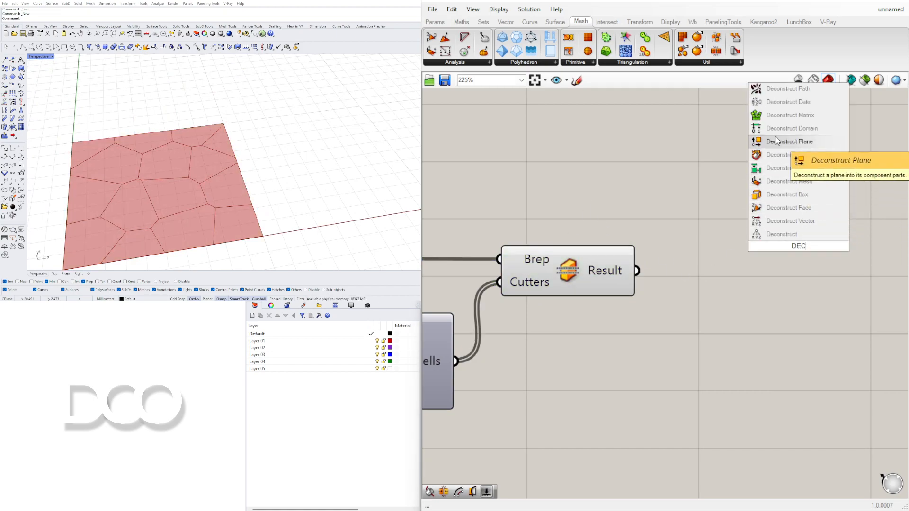
{"action": "mouse_move", "coordinate": [780, 159]}
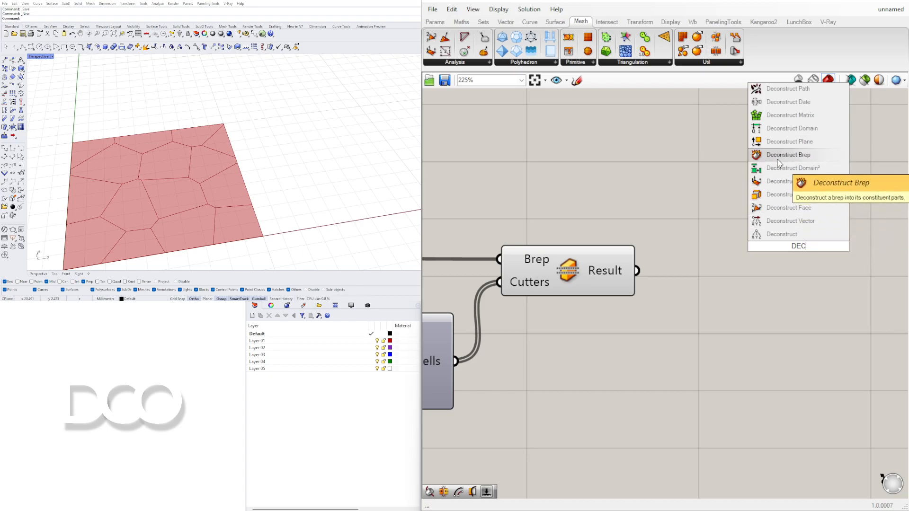
{"action": "left_click", "coordinate": [788, 155]}
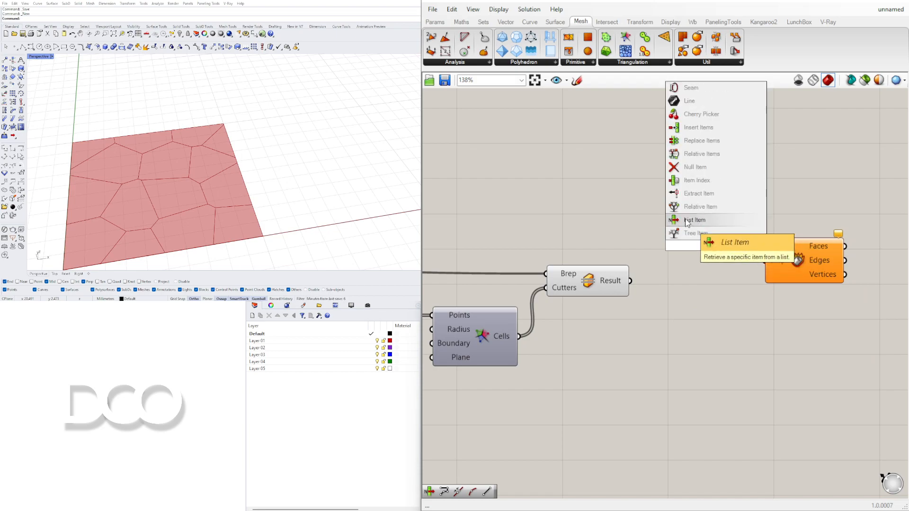
{"action": "left_click", "coordinate": [695, 221]}
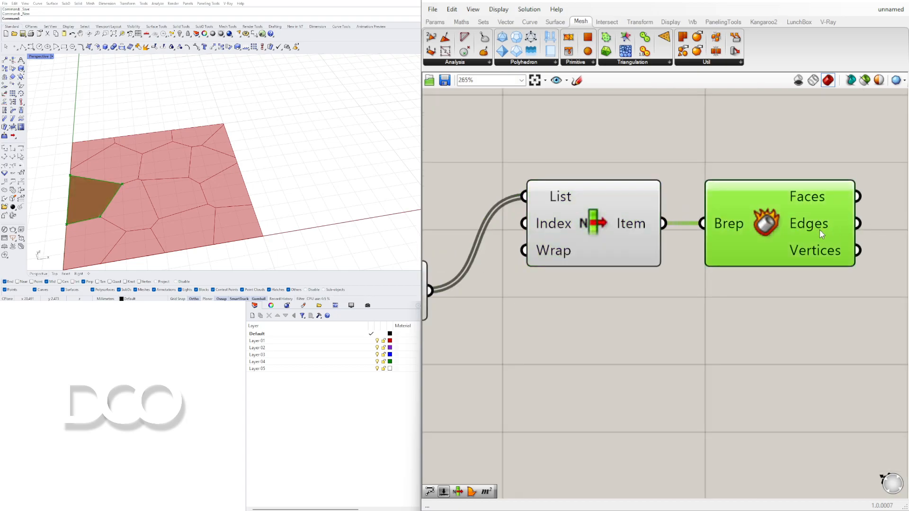
{"action": "scroll", "scroll_direction": "down", "scroll_amount": 3}
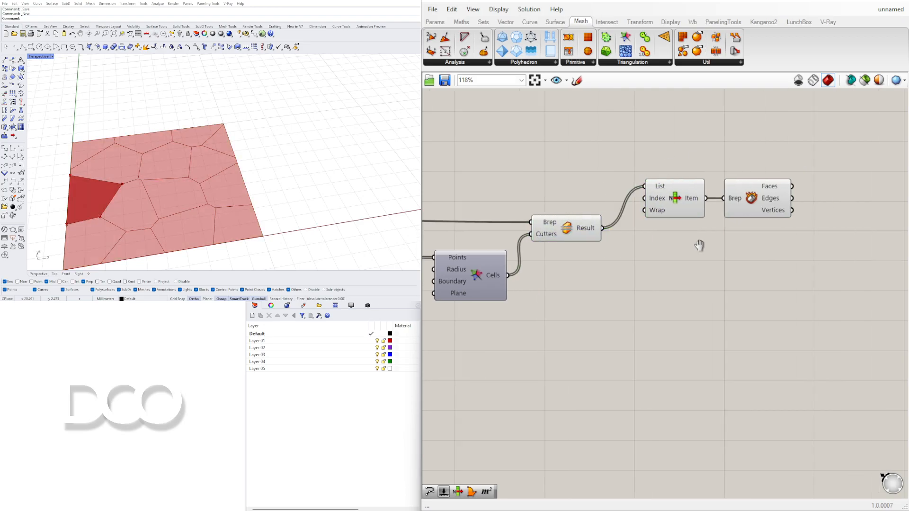
Apply Graft to the List Item's List input.
{"action": "type", "text": "C"}
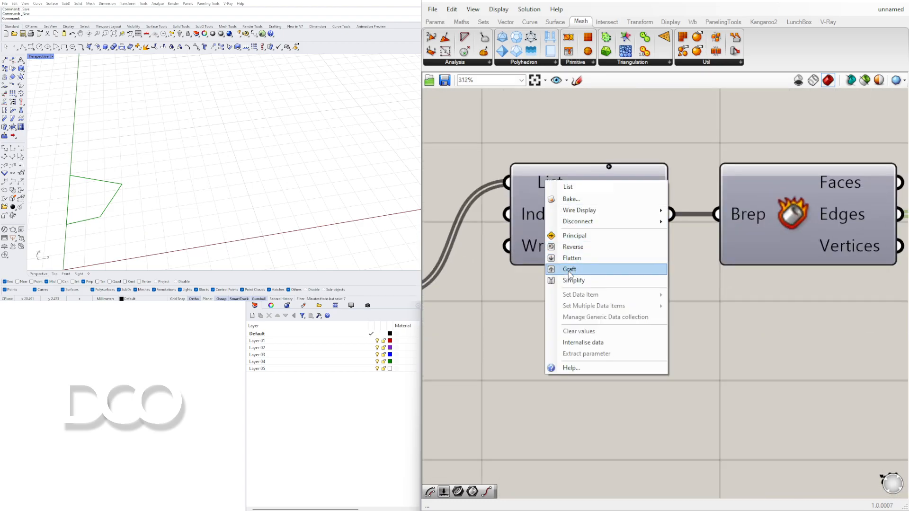
{"action": "left_click", "coordinate": [569, 269]}
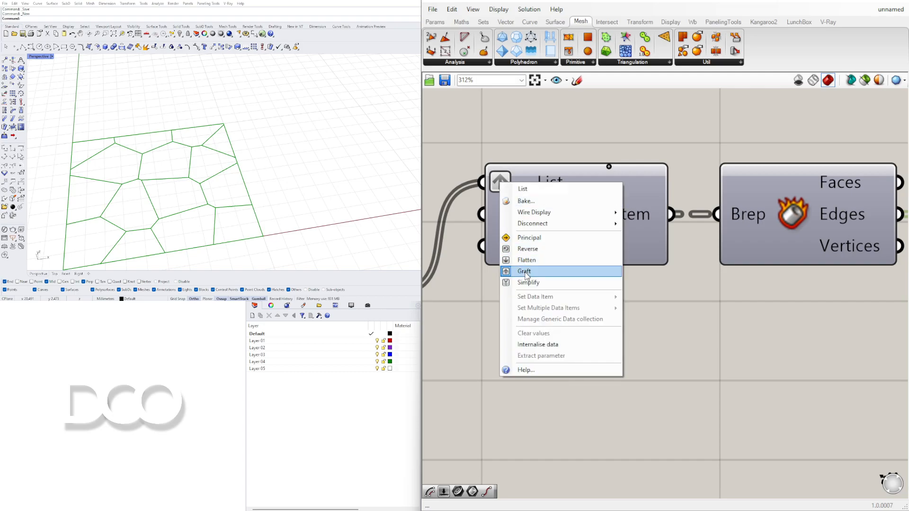
{"action": "left_click", "coordinate": [524, 271]}
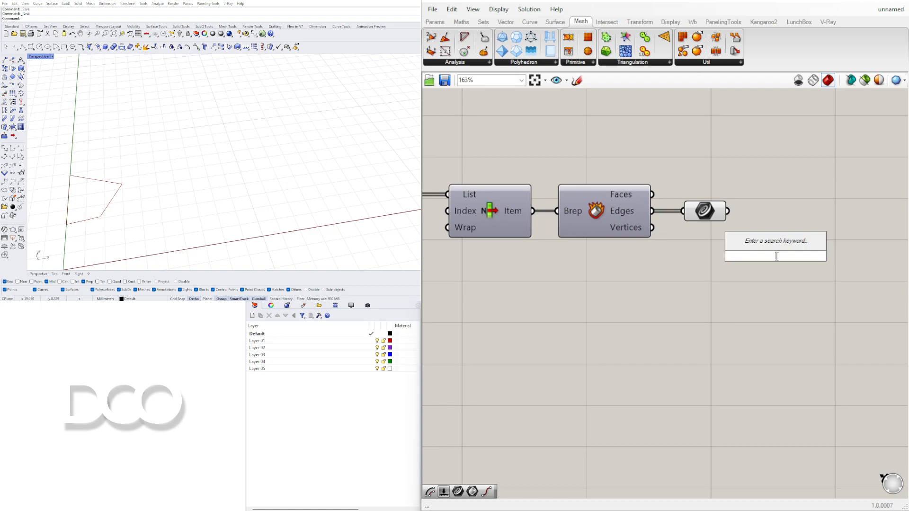
Add a curve Fillet component and feed the cell's edge curves into it.
{"action": "type", "text": "FIL"}
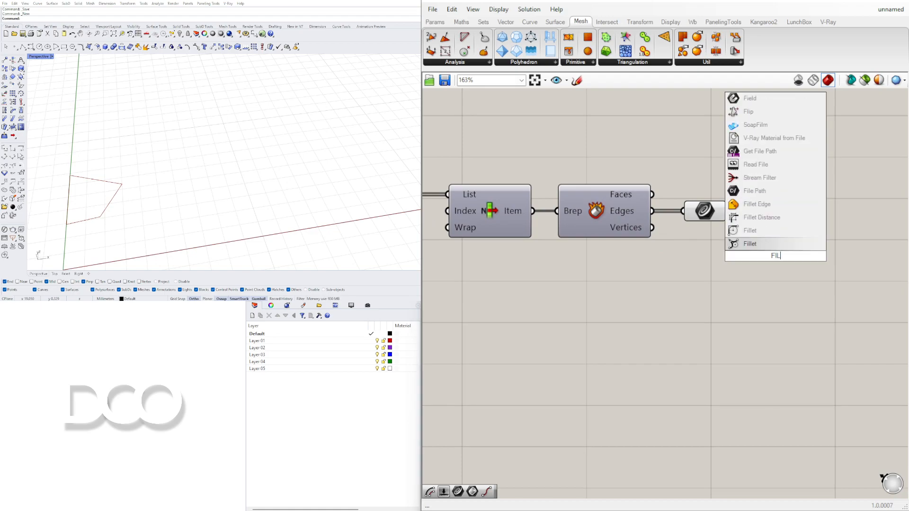
{"action": "left_click", "coordinate": [749, 230]}
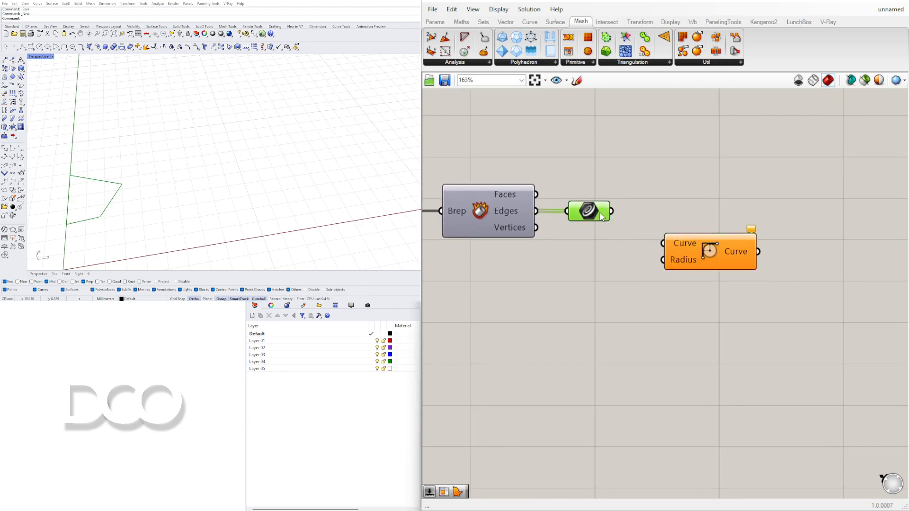
{"action": "left_click_drag", "start_coordinate": [609, 211], "coordinate": [661, 243]}
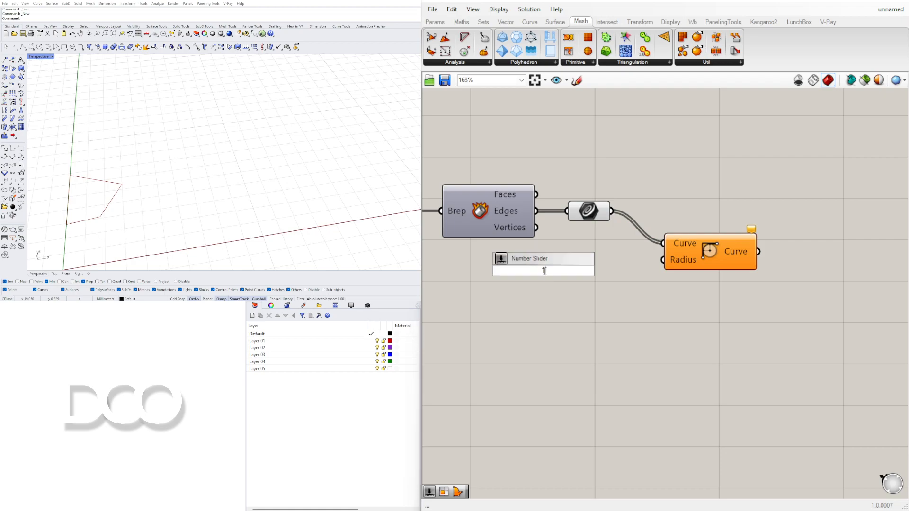
Drive the Fillet radius with a Number Slider set to 7.21.
{"action": "type", "text": "1.50"}
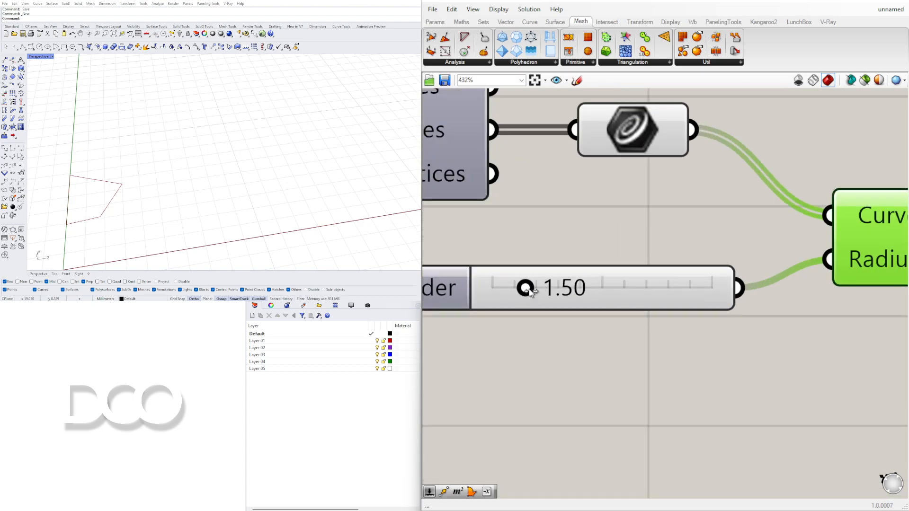
{"action": "left_click_drag", "start_coordinate": [525, 289], "coordinate": [491, 289]}
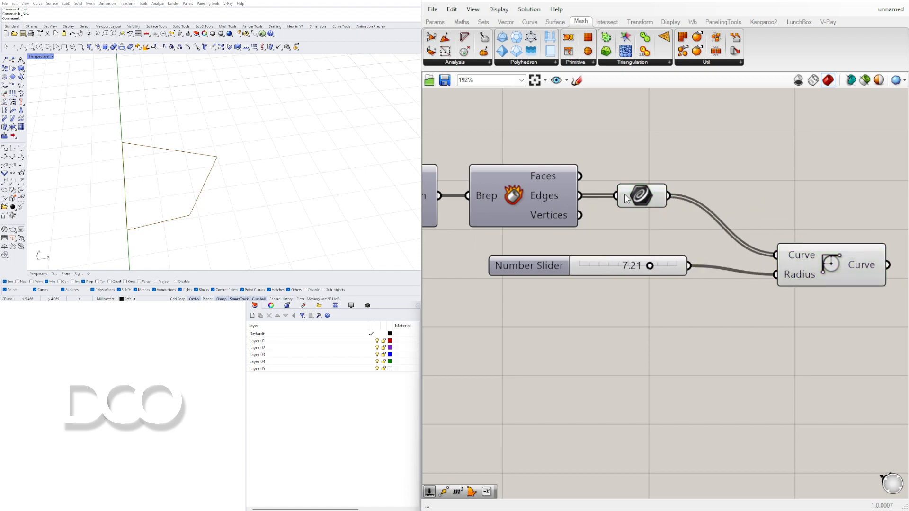
{"action": "left_click", "coordinate": [633, 196]}
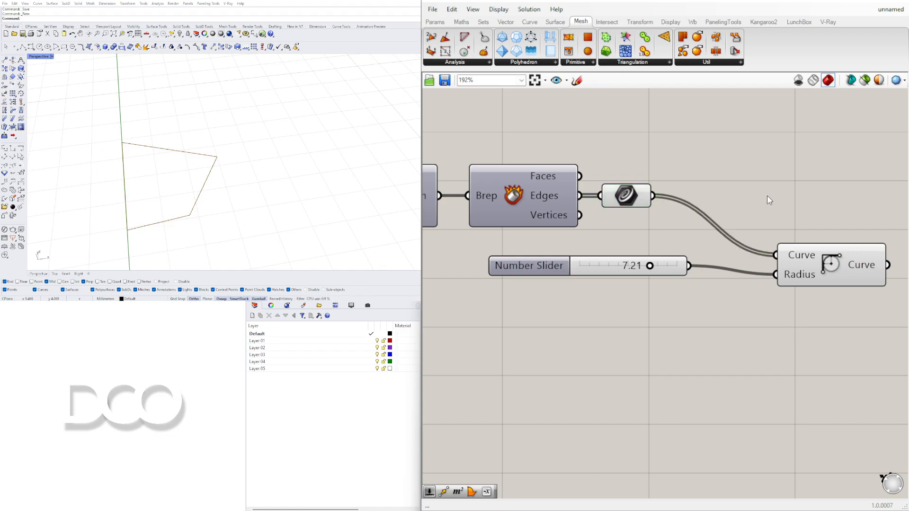
Insert Join Curves before Fillet and lower the fillet radius to about 0.24.
{"action": "left_click", "coordinate": [734, 52]}
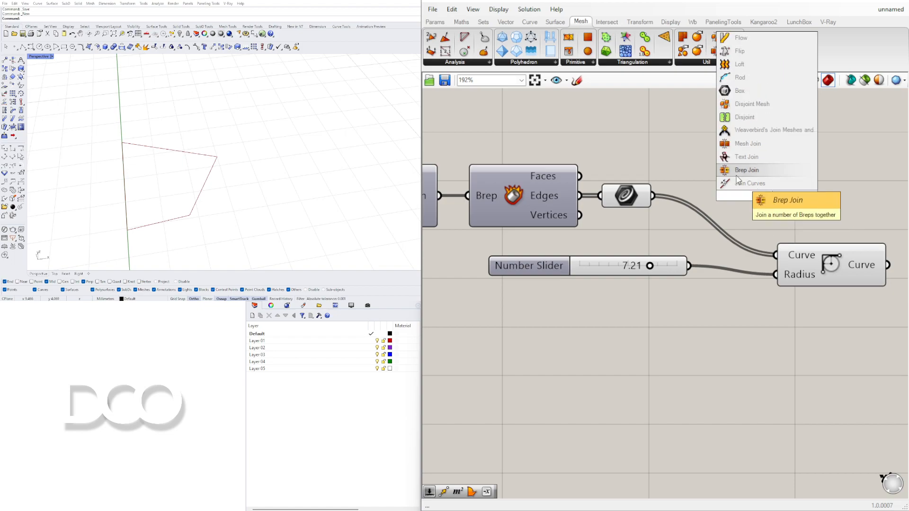
{"action": "left_click", "coordinate": [750, 183]}
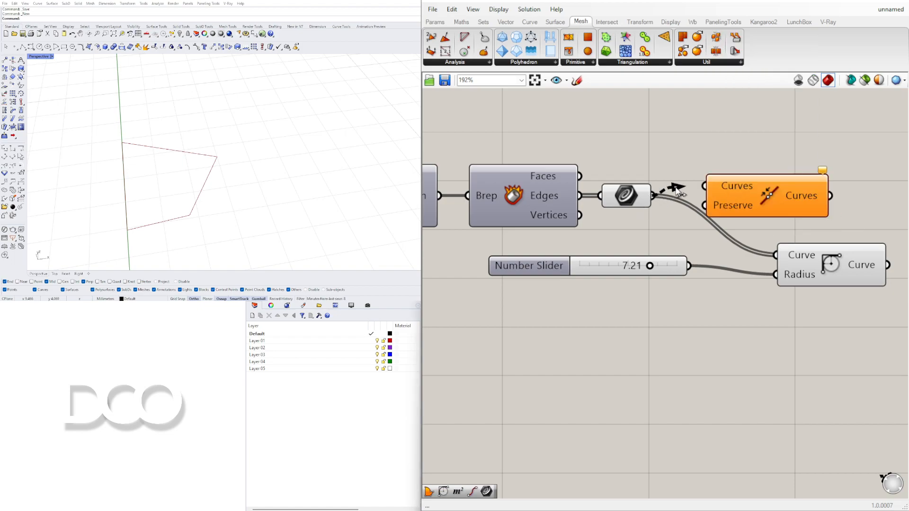
{"action": "right_click", "coordinate": [727, 195]}
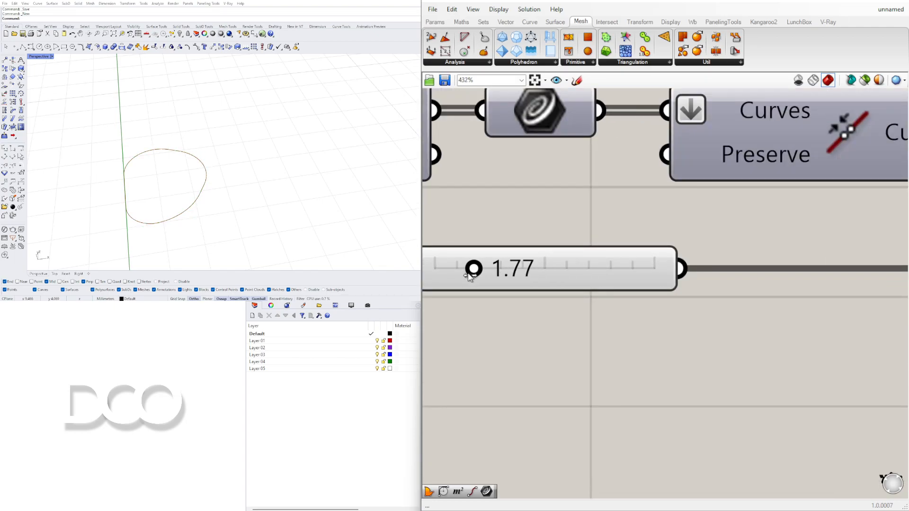
{"action": "left_click_drag", "start_coordinate": [472, 269], "coordinate": [615, 268]}
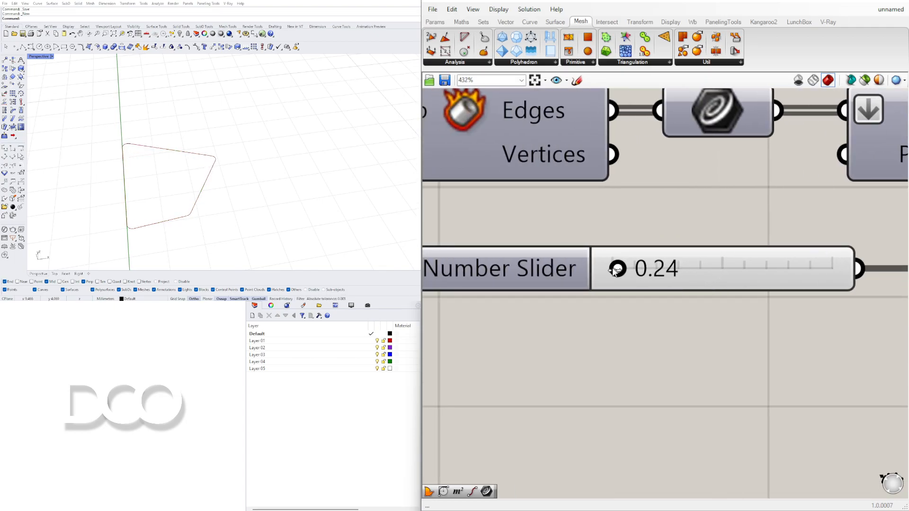
{"action": "left_click_drag", "start_coordinate": [617, 268], "coordinate": [623, 269]}
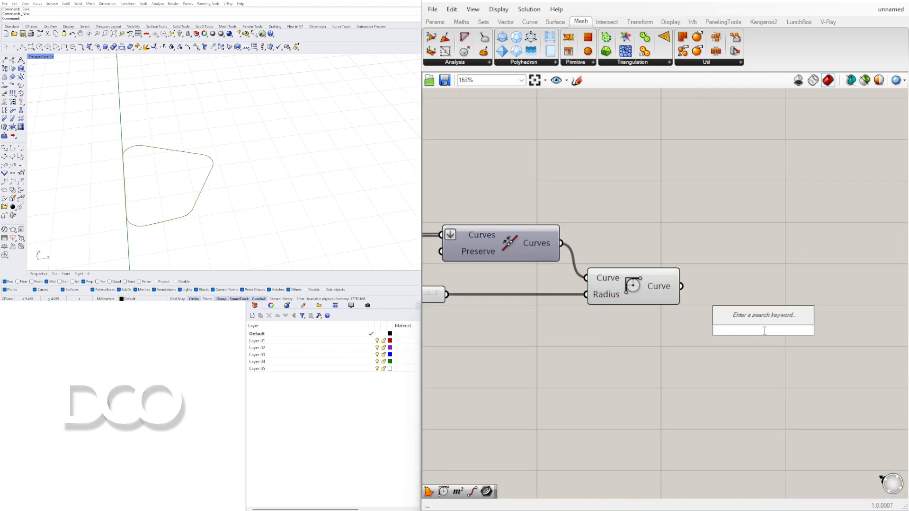
{"action": "type", "text": "EXTRUDE"}
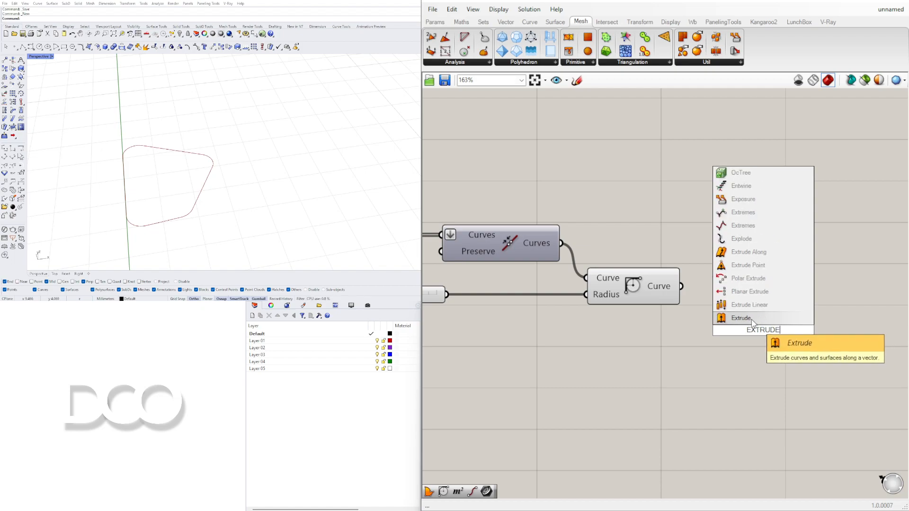
{"action": "left_click", "coordinate": [741, 318]}
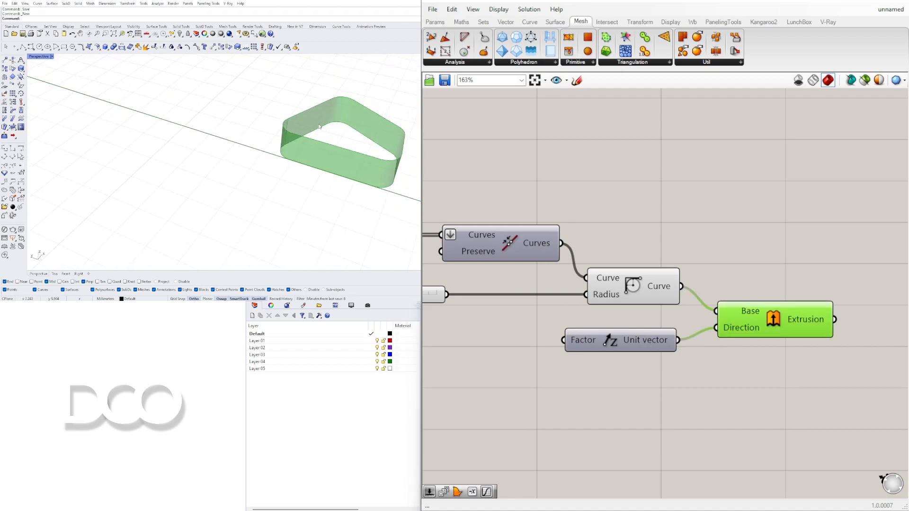
{"action": "left_click_drag", "start_coordinate": [318, 126], "coordinate": [279, 132]}
{"action": "type", "text": "RE"}
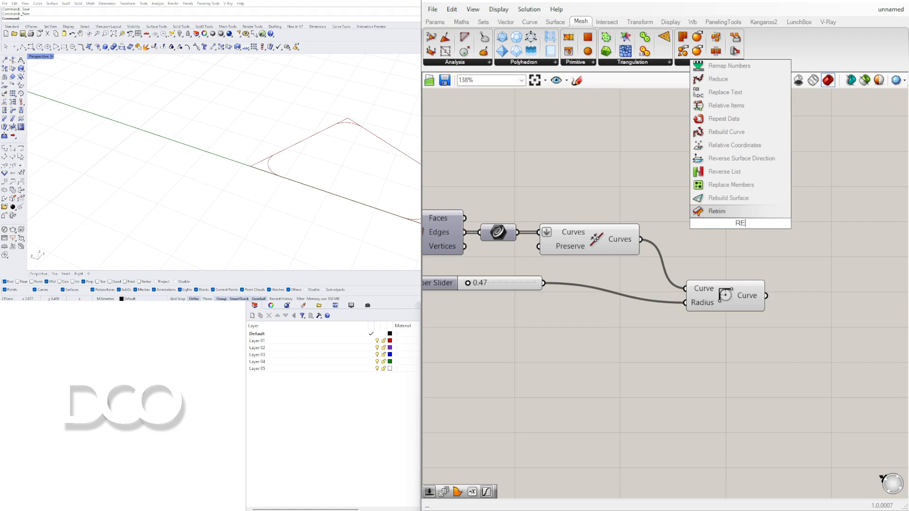
Add Rebuild Curve on the joined edges, hide the Fillet preview, and set degree 2.
{"action": "left_click", "coordinate": [727, 132]}
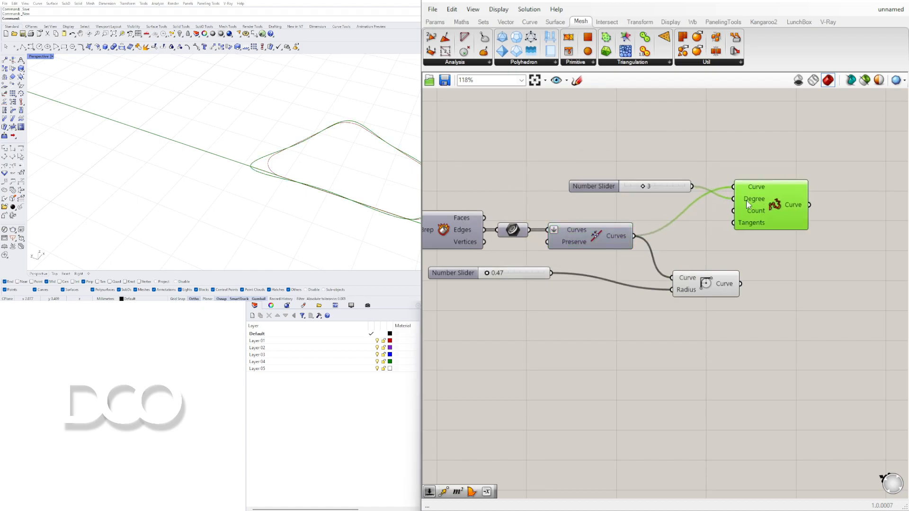
{"action": "right_click", "coordinate": [705, 284]}
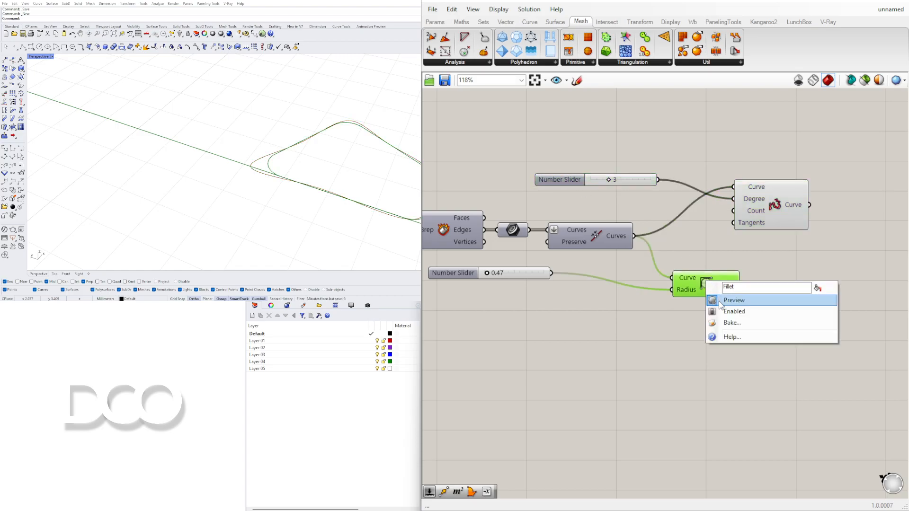
{"action": "left_click", "coordinate": [734, 300]}
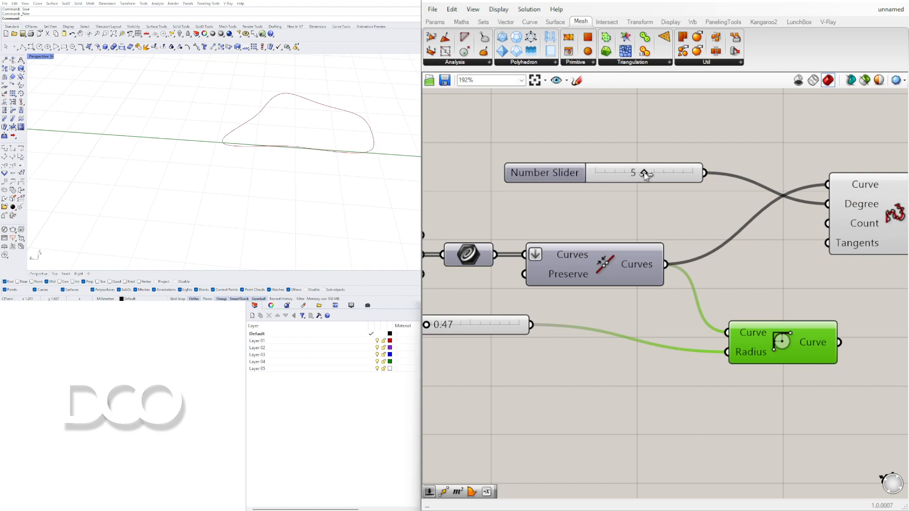
{"action": "left_click_drag", "start_coordinate": [641, 173], "coordinate": [618, 173]}
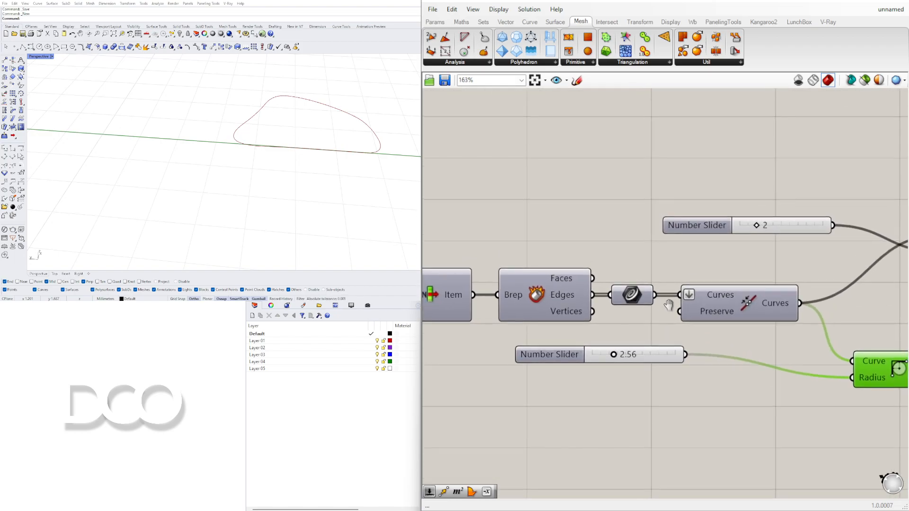
{"action": "scroll", "scroll_direction": "down", "scroll_amount": 3}
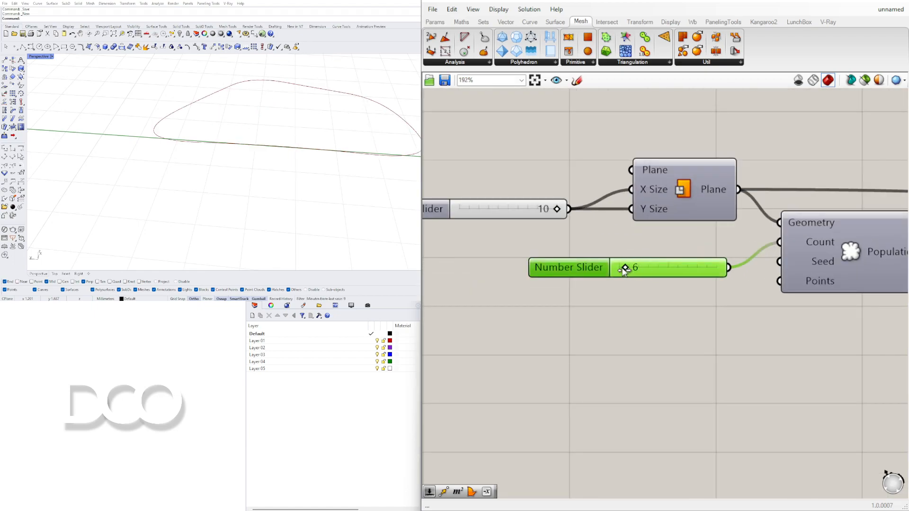
Raise the Populate 2D count to 13 and pick cell index 2 in List Item.
{"action": "left_click_drag", "start_coordinate": [625, 267], "coordinate": [667, 267]}
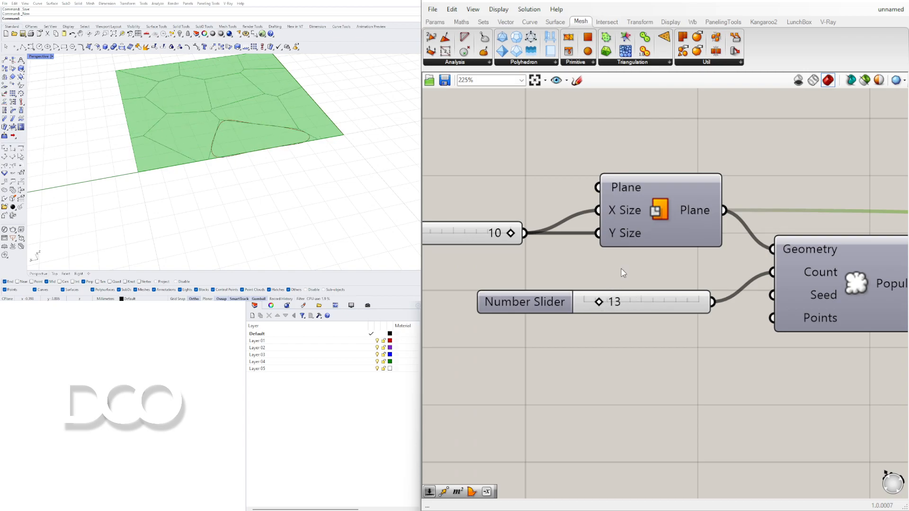
{"action": "scroll", "scroll_direction": "down", "scroll_amount": 3}
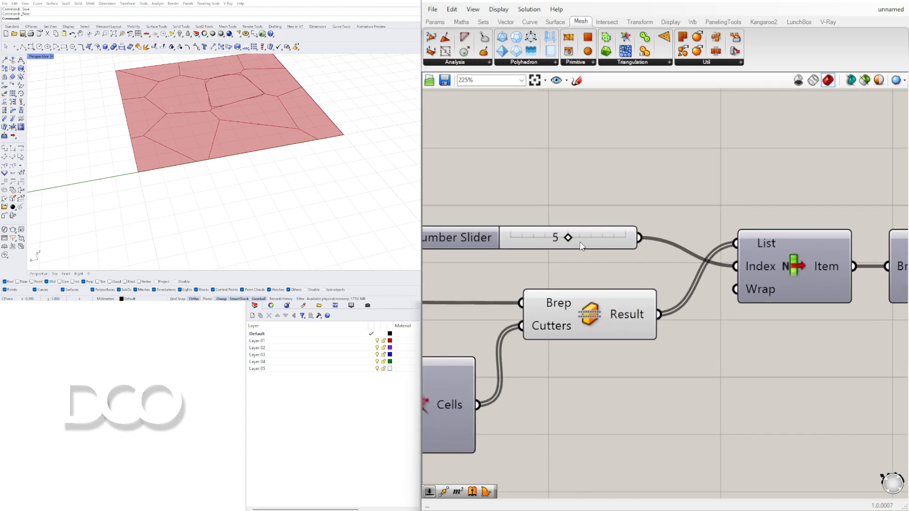
{"action": "left_click_drag", "start_coordinate": [568, 238], "coordinate": [534, 238]}
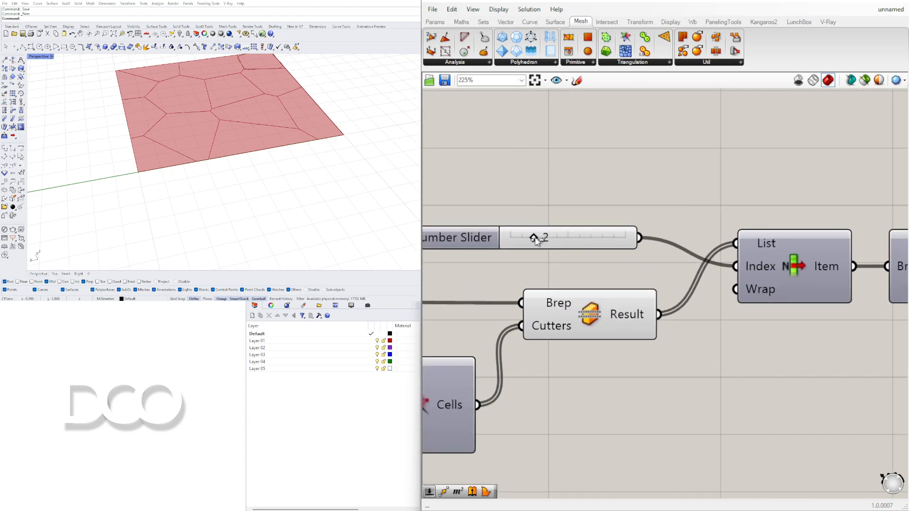
{"action": "left_click_drag", "start_coordinate": [532, 237], "coordinate": [555, 238]}
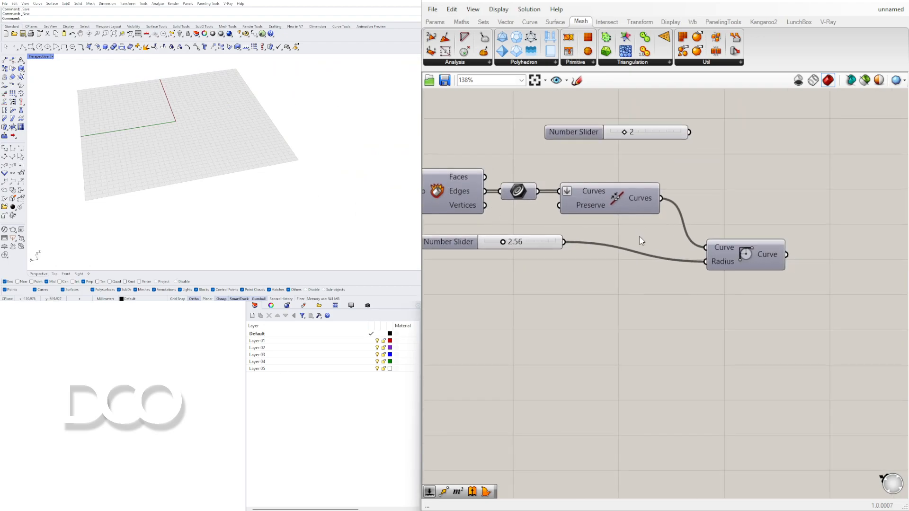
Remove Rebuild Curve and split the joined cell edges into points with Divide Curve.
{"action": "left_click", "coordinate": [608, 198]}
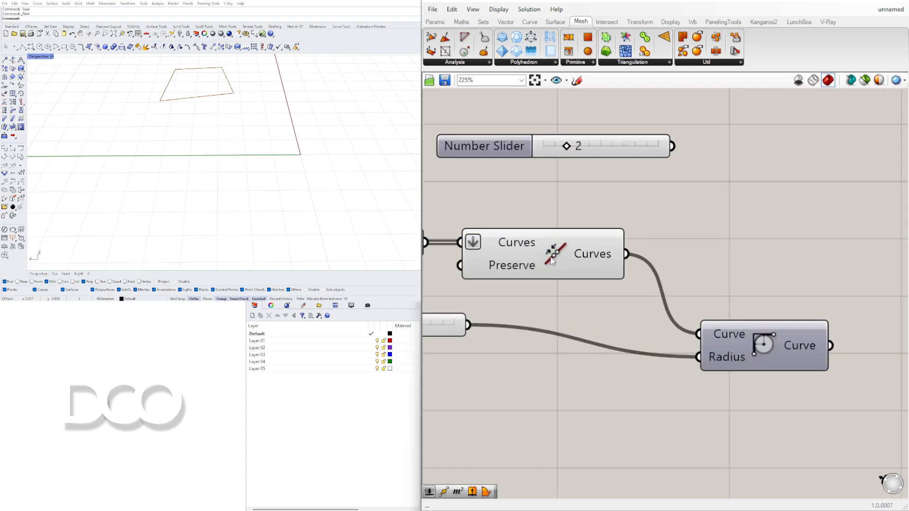
{"action": "type", "text": "DIV"}
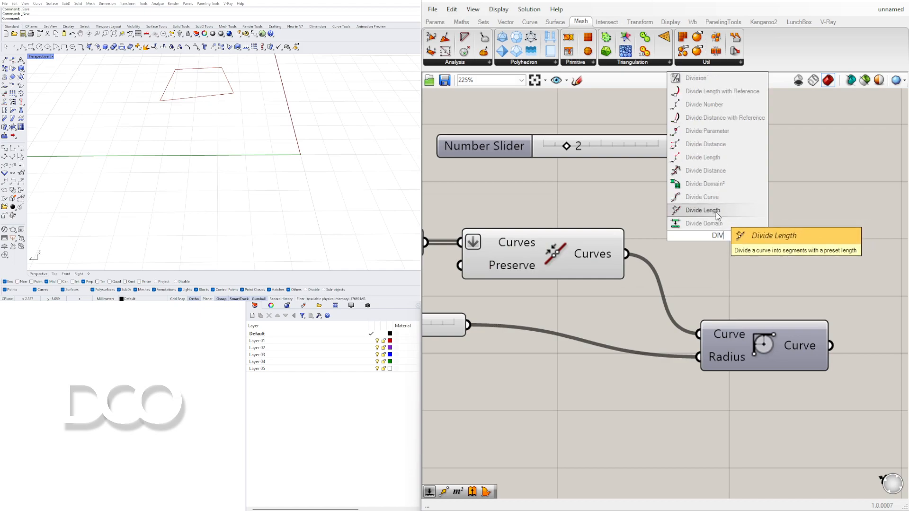
{"action": "left_click", "coordinate": [703, 210]}
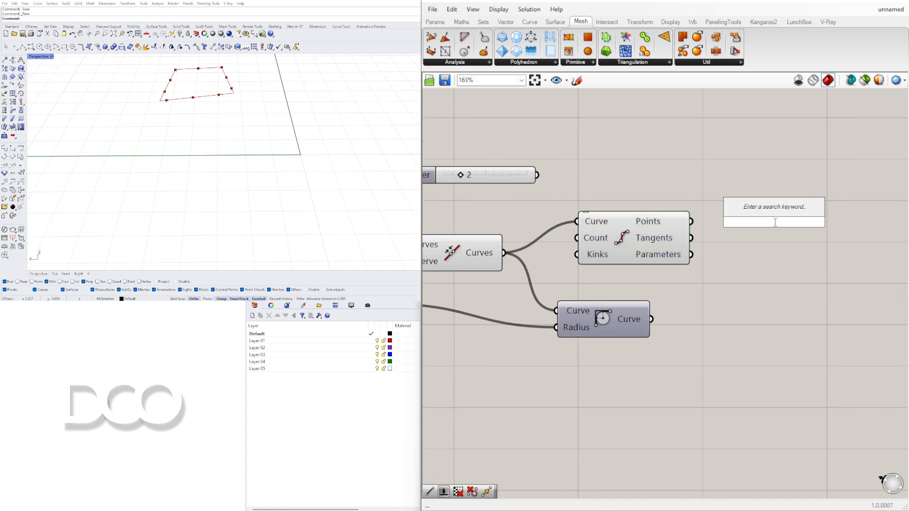
Interpolate a periodic curve through the division points to form a closed shape.
{"action": "type", "text": "INTER"}
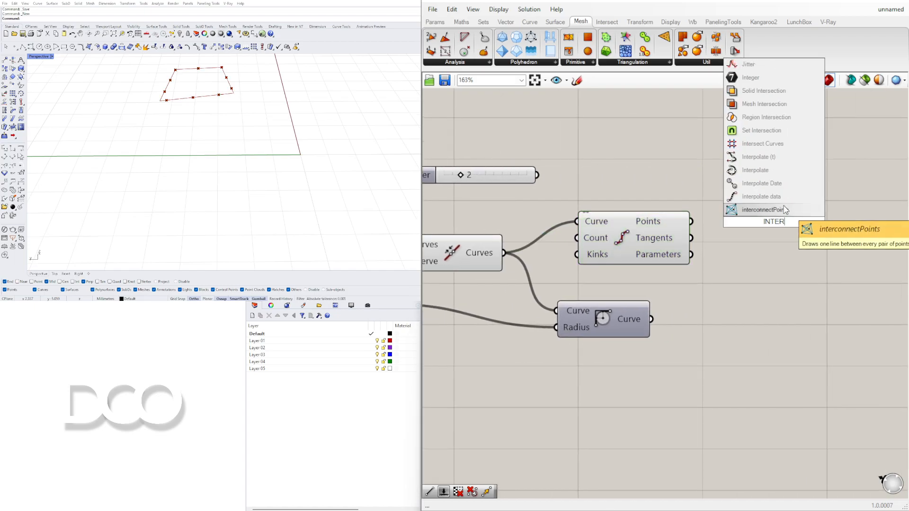
{"action": "left_click", "coordinate": [769, 223]}
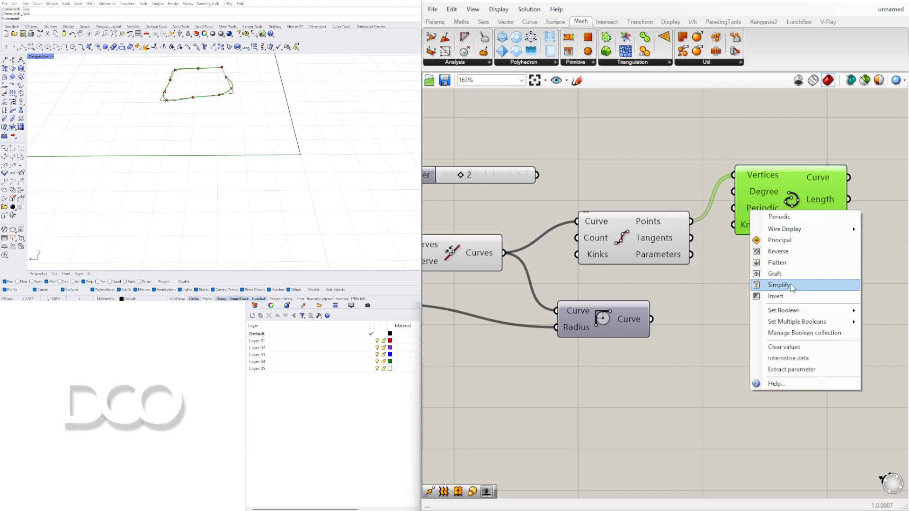
{"action": "left_click", "coordinate": [780, 285]}
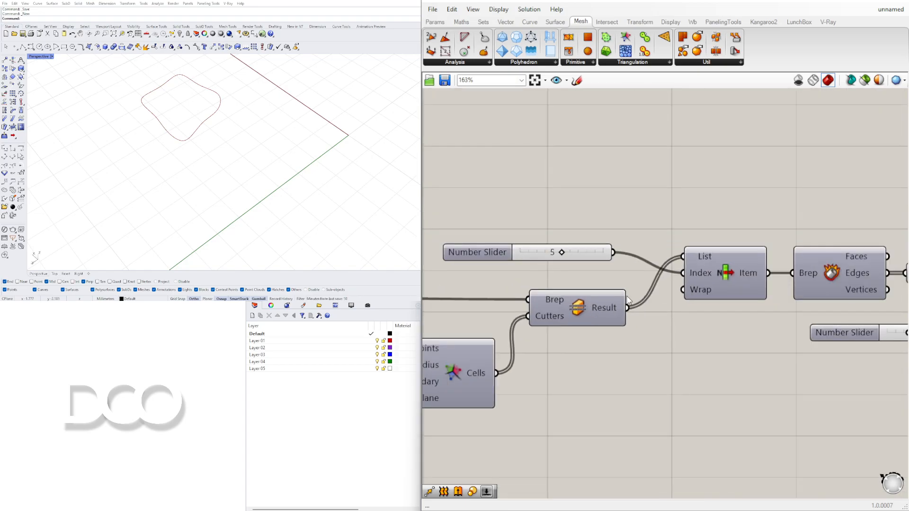
{"action": "right_click", "coordinate": [690, 273]}
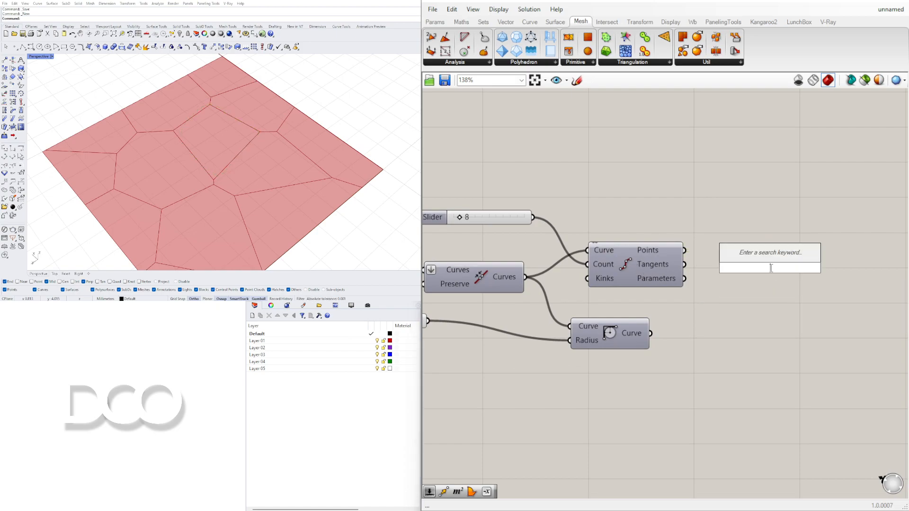
Place a Nurbs Curve component driven by the Divide Curve points.
{"action": "type", "text": "NURBS"}
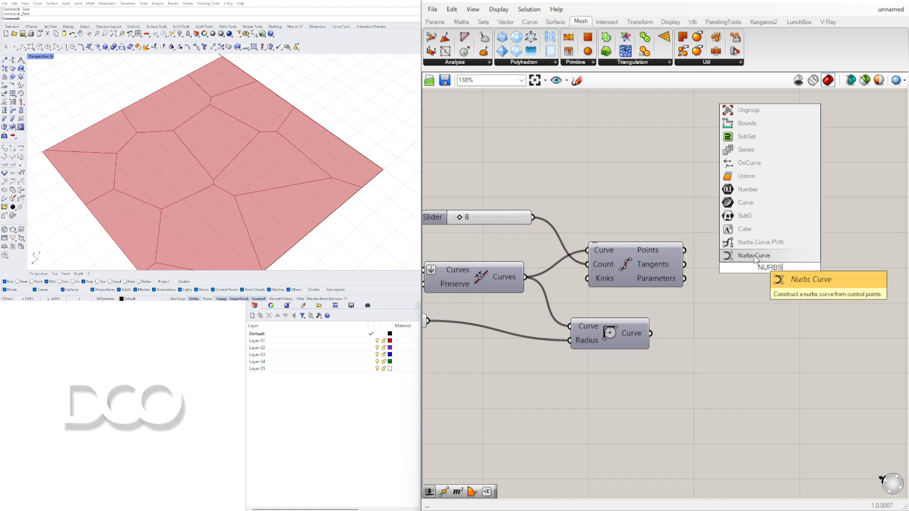
{"action": "left_click", "coordinate": [758, 265]}
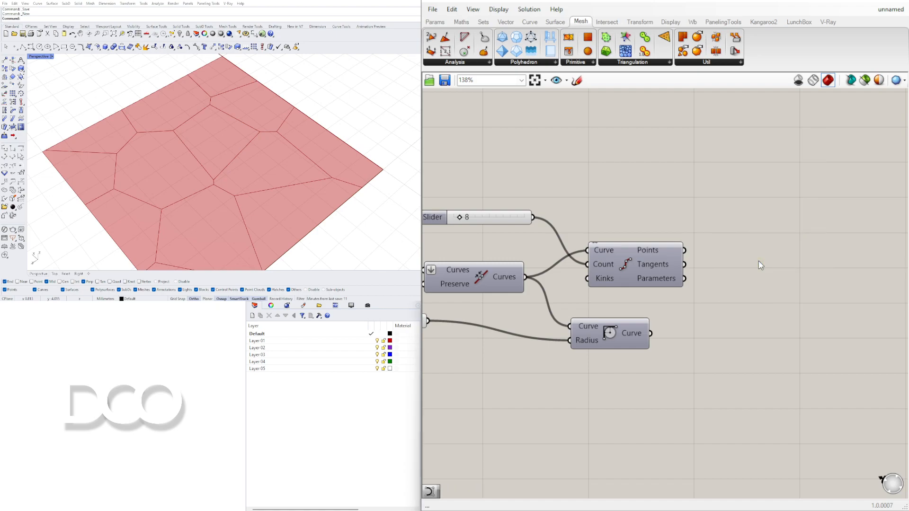
{"action": "type", "text": "NURBS"}
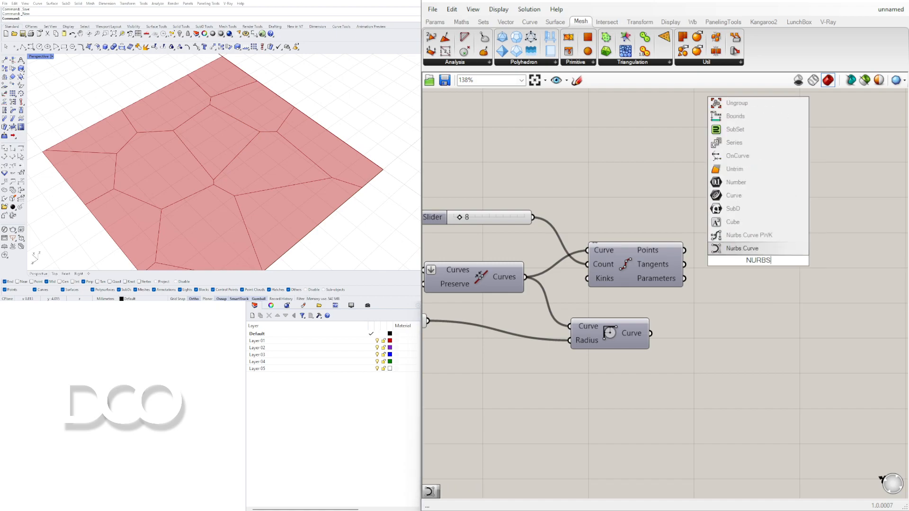
{"action": "left_click", "coordinate": [743, 249]}
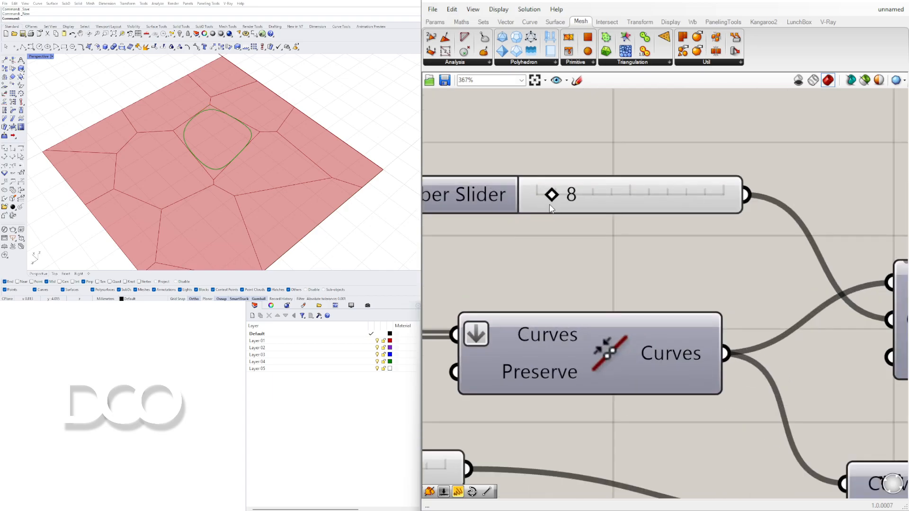
Try division counts 99 and 25, then settle the count slider at 78.
{"action": "left_click_drag", "start_coordinate": [550, 194], "coordinate": [722, 195]}
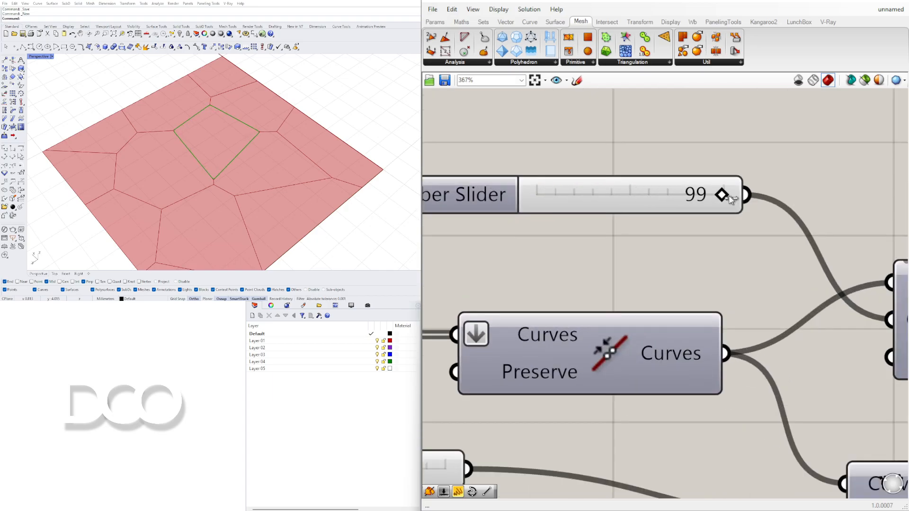
{"action": "left_click_drag", "start_coordinate": [722, 194], "coordinate": [585, 194]}
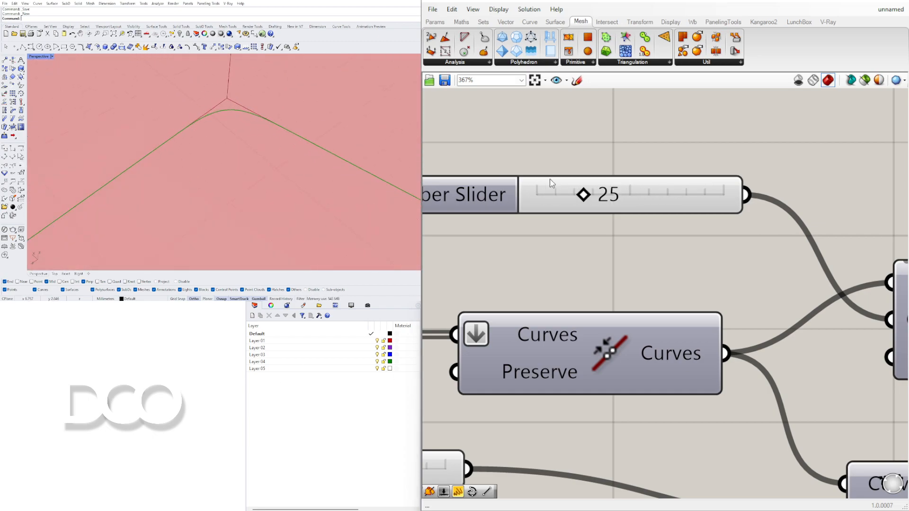
{"action": "left_click_drag", "start_coordinate": [583, 195], "coordinate": [684, 195]}
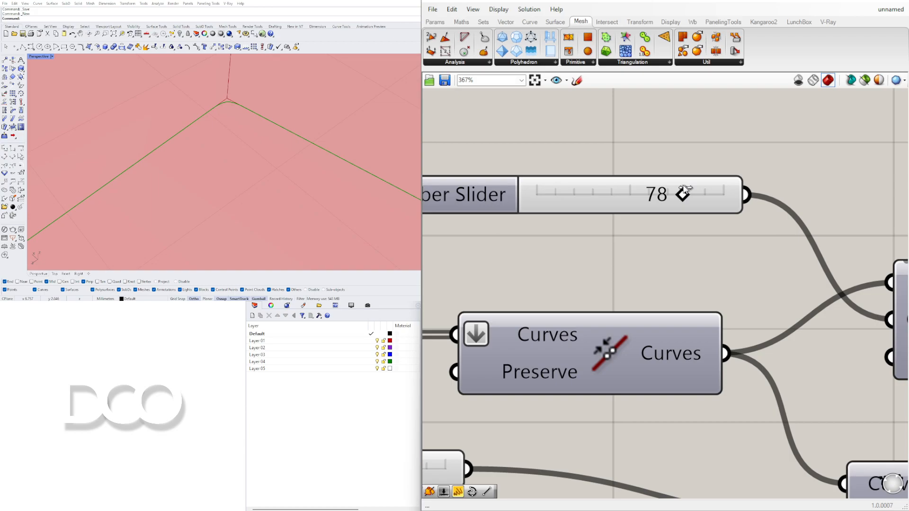